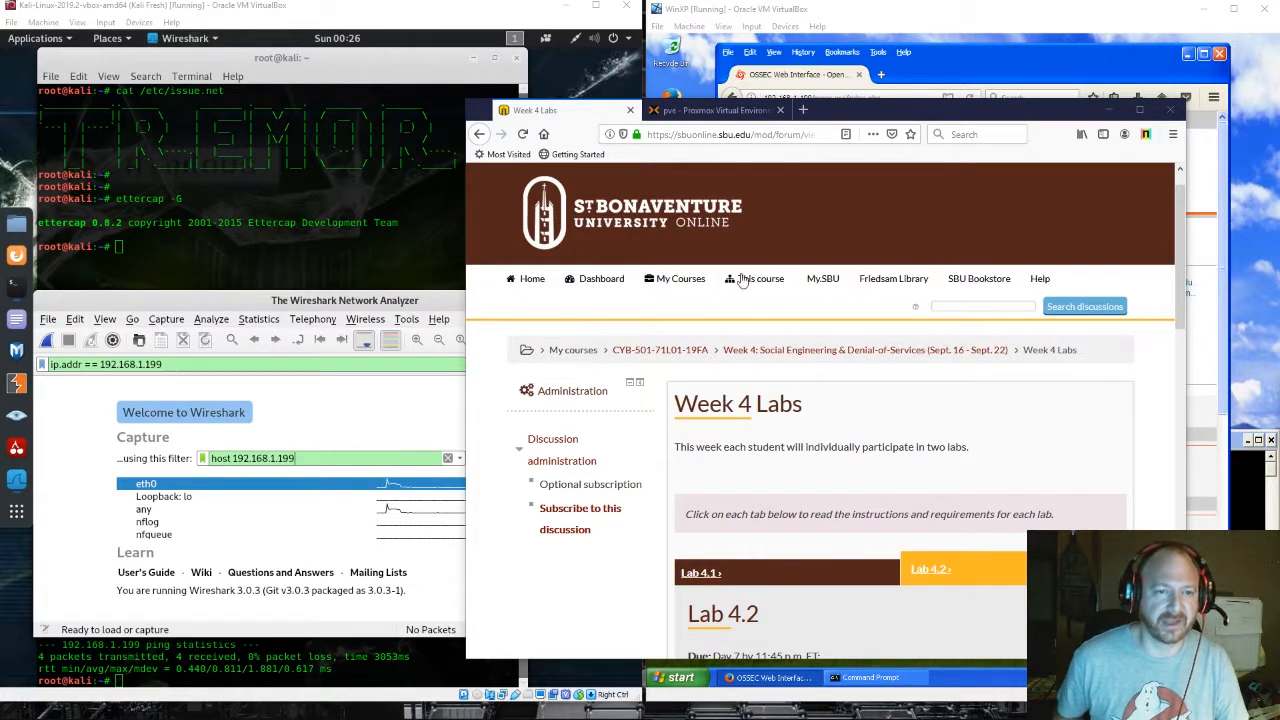
Switch to the Proxmox tab showing VM 100 (CentOS) summary and network traffic graph
click(715, 110)
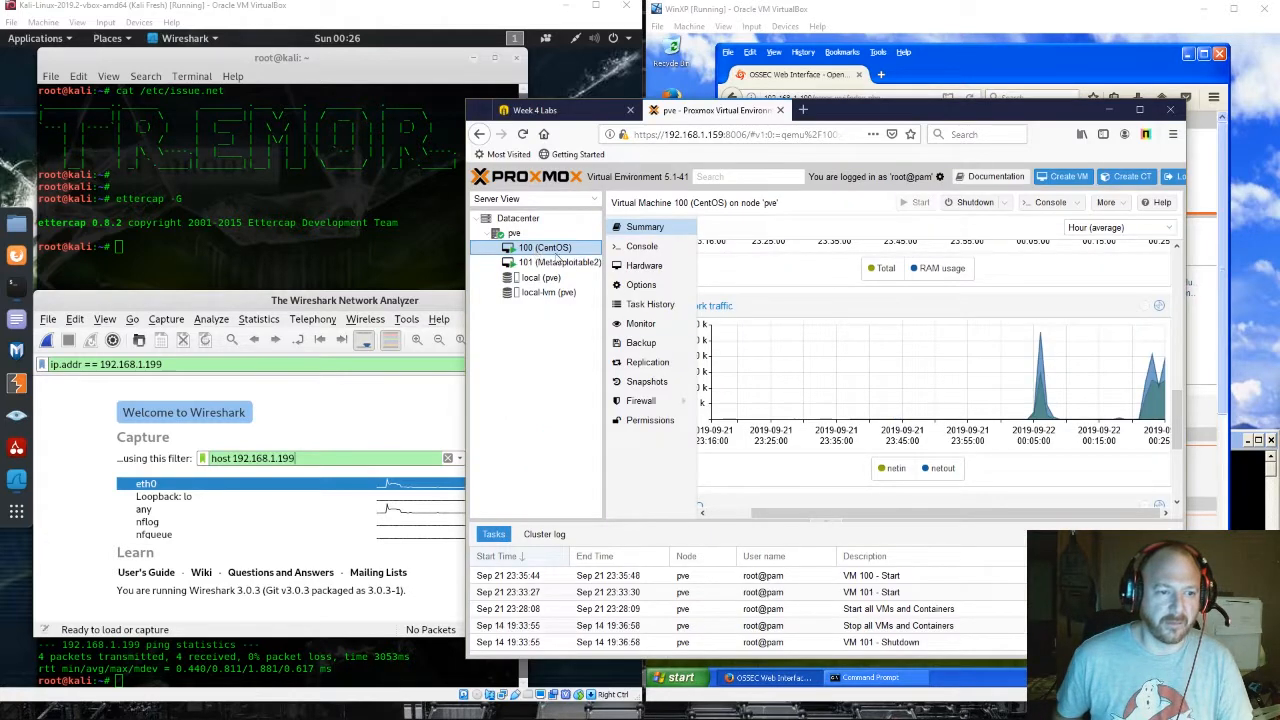
mouse_move(848, 397)
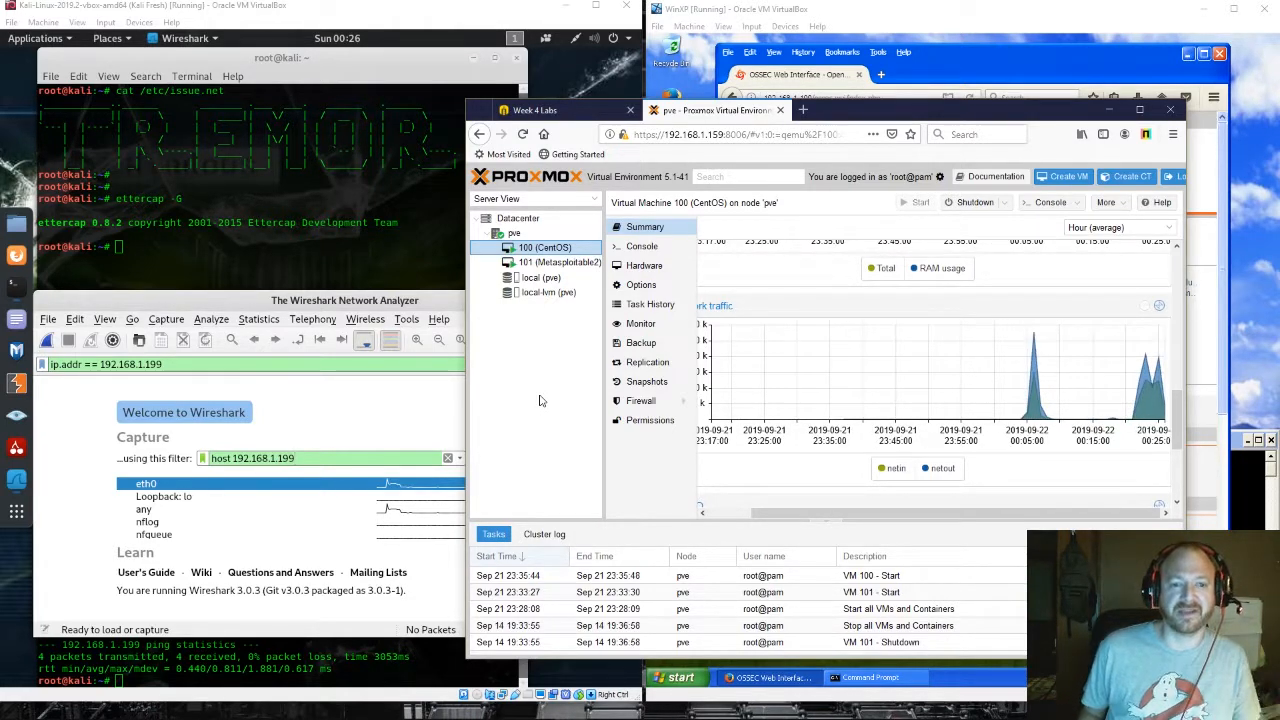
mouse_move(1150, 400)
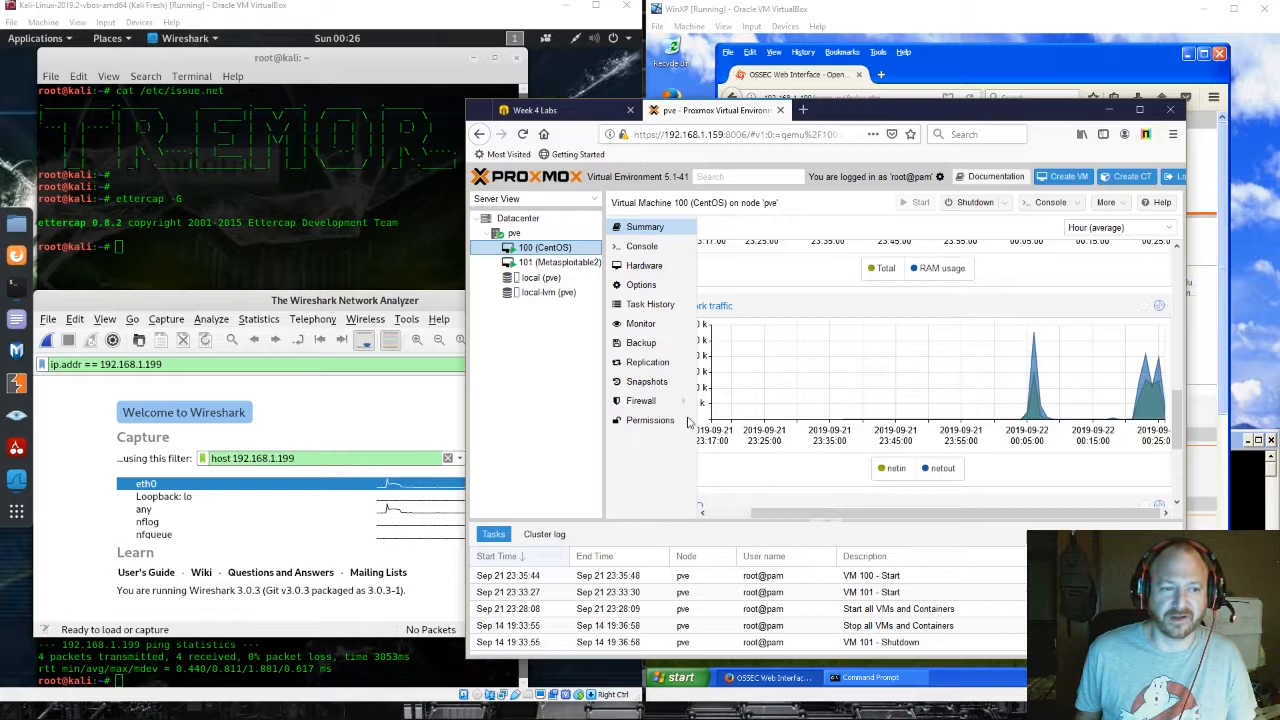
mouse_move(945, 94)
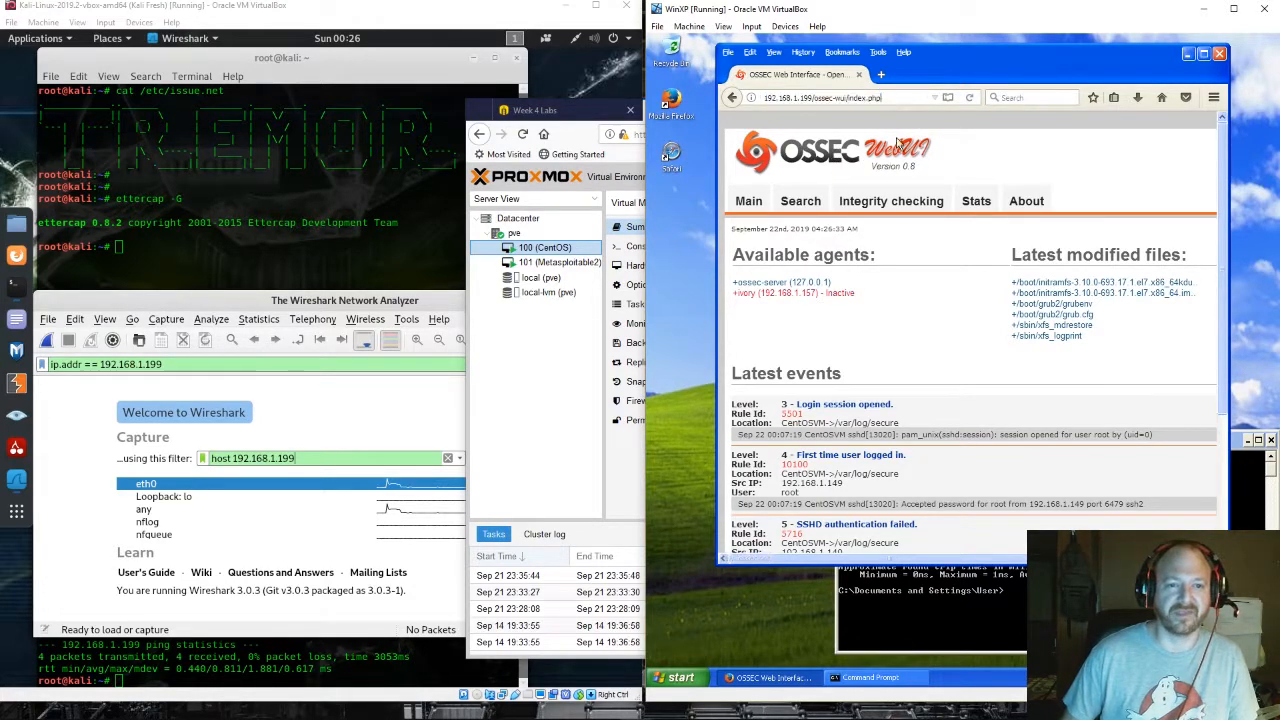
click(975, 200)
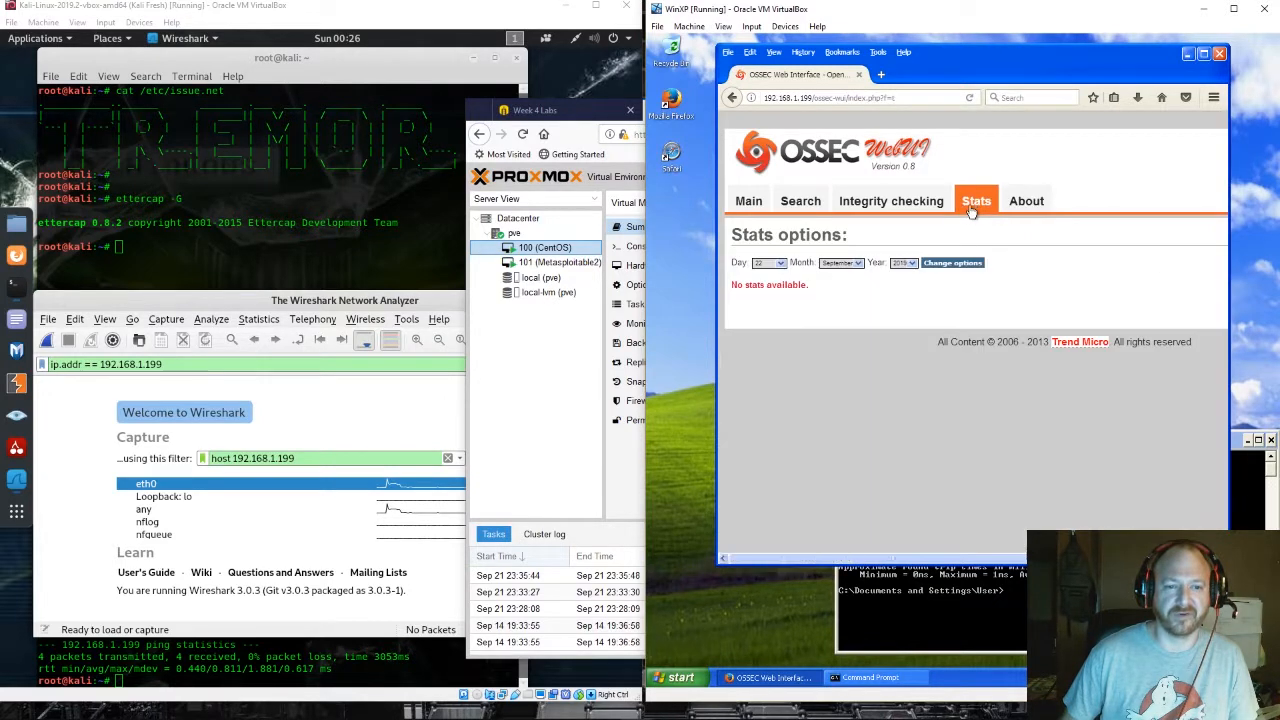
click(748, 200)
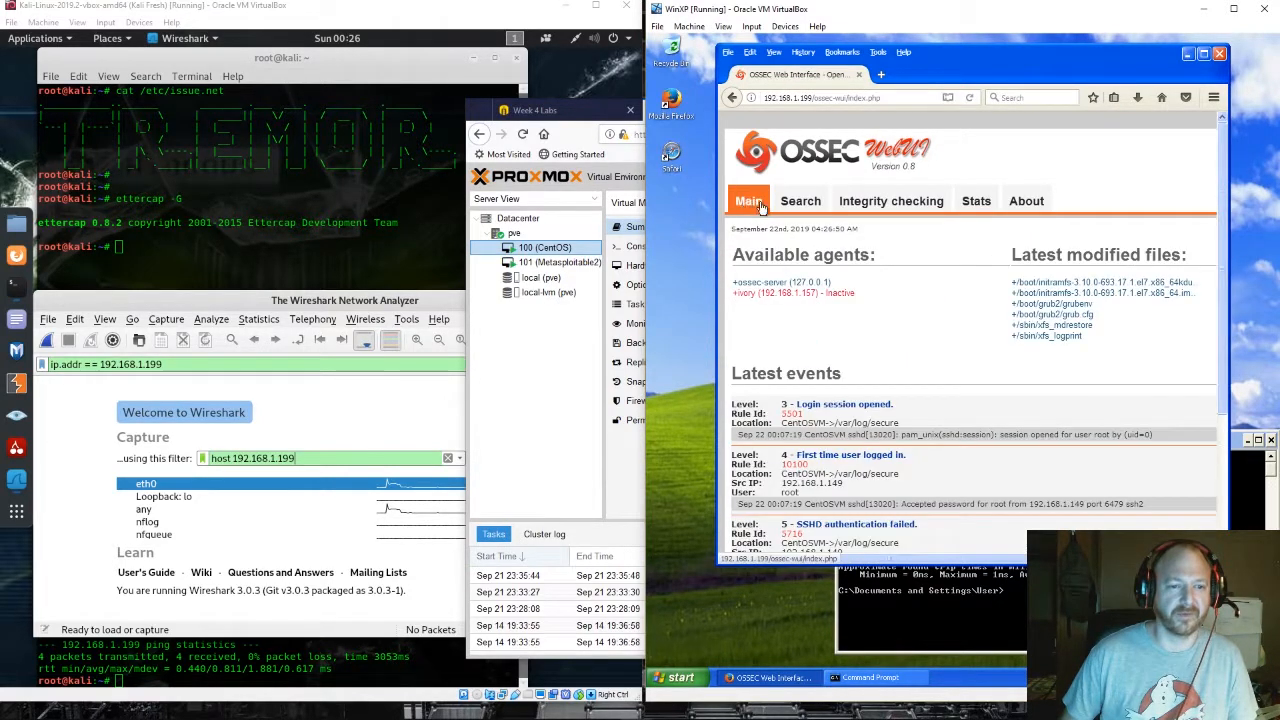
click(870, 677)
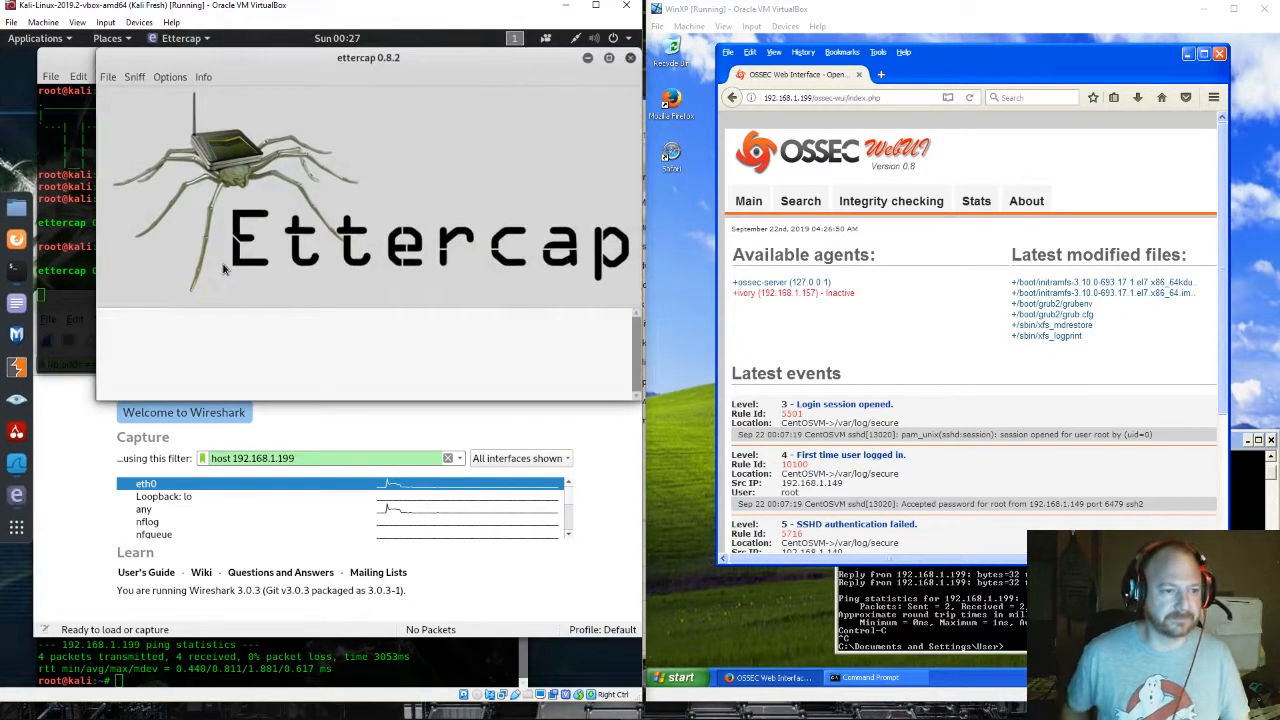
Start Ettercap unified sniffing on interface eth0
click(107, 76)
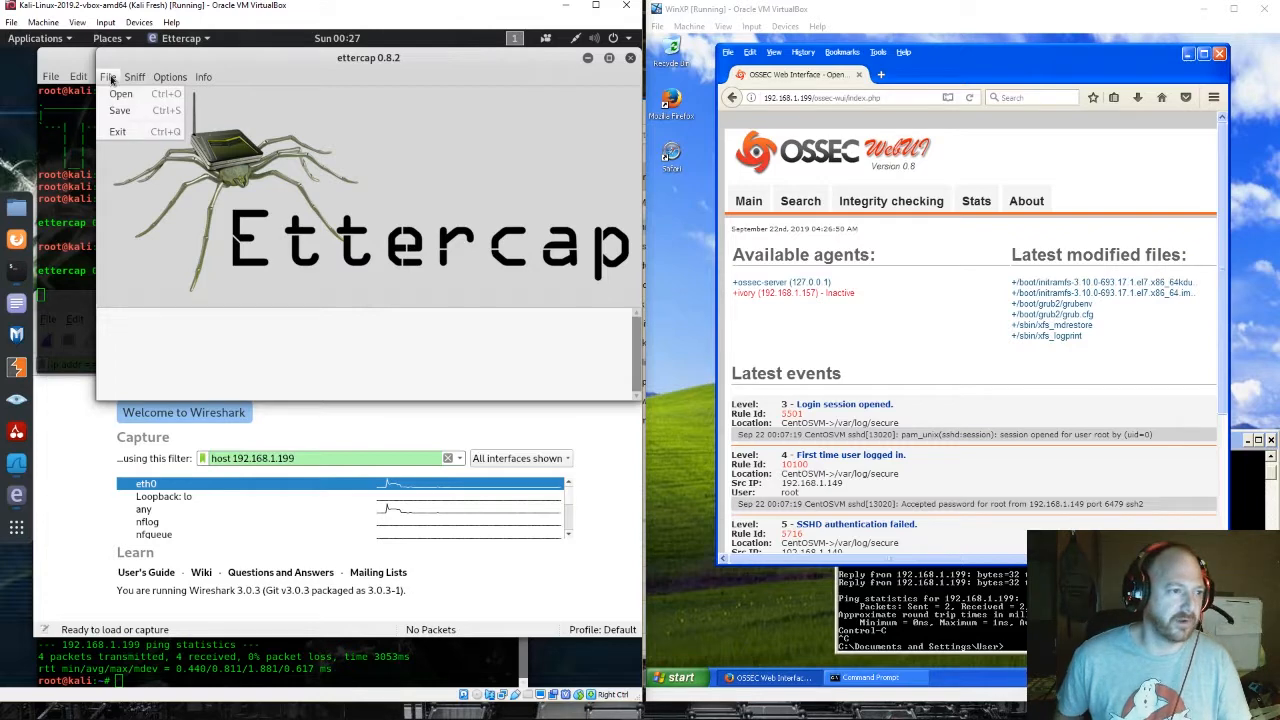
click(120, 93)
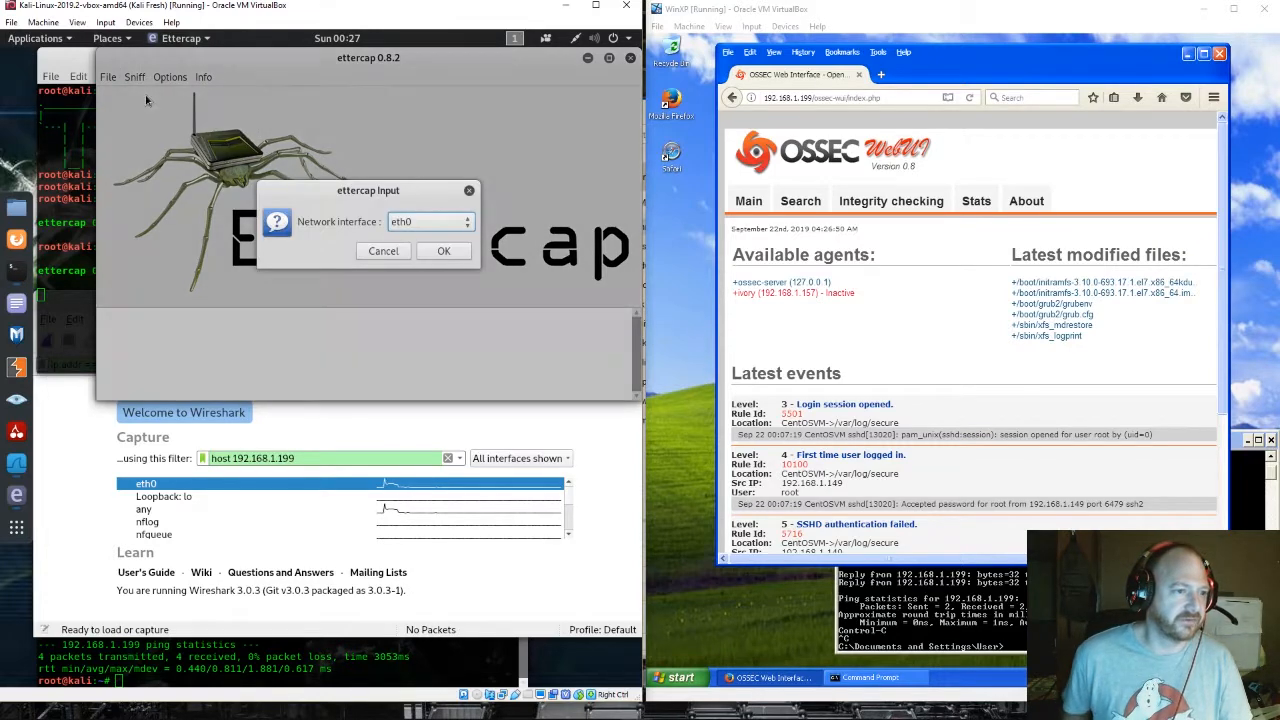
click(444, 251)
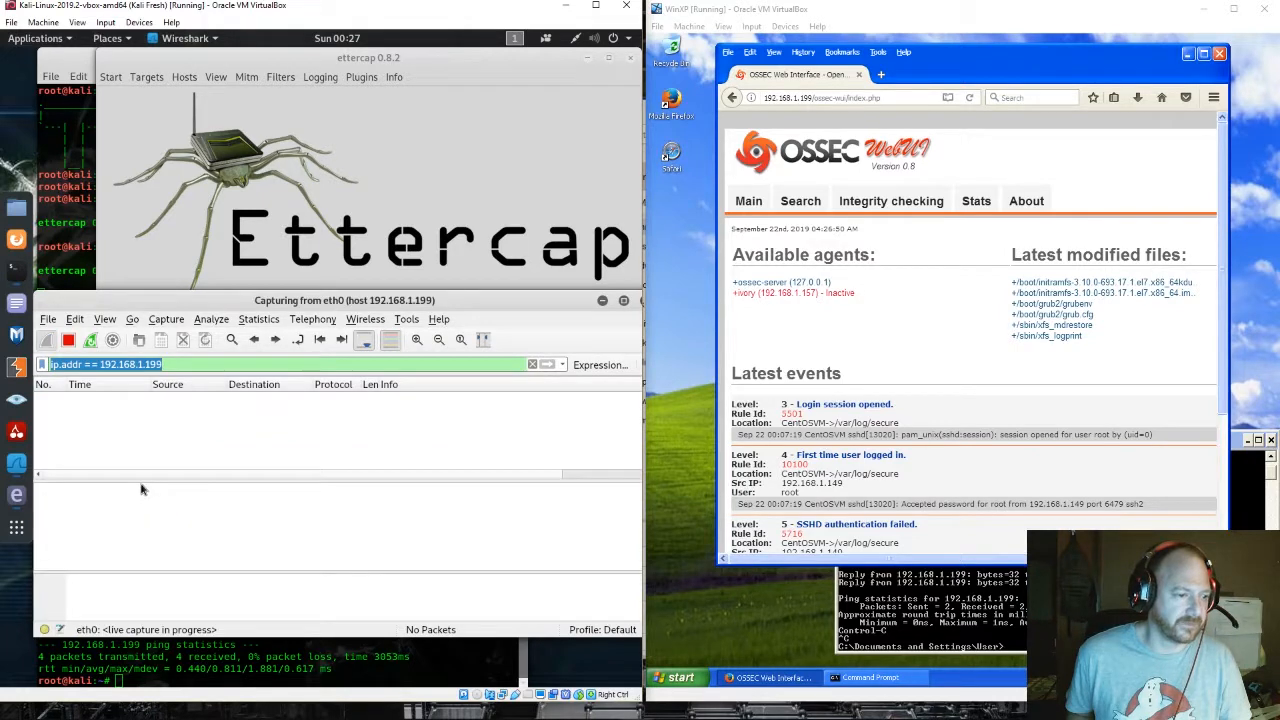
mouse_move(212, 563)
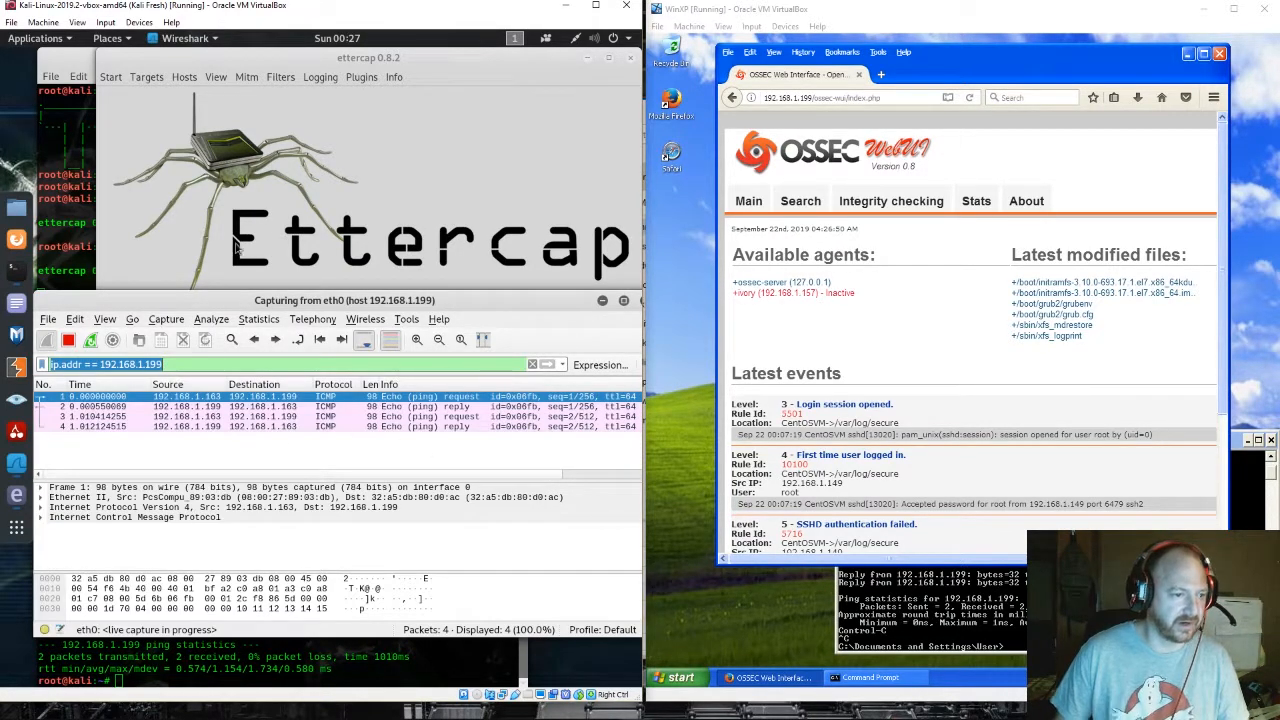
Scan the subnet for hosts and show the hosts list with 192.168.1.199
click(361, 77)
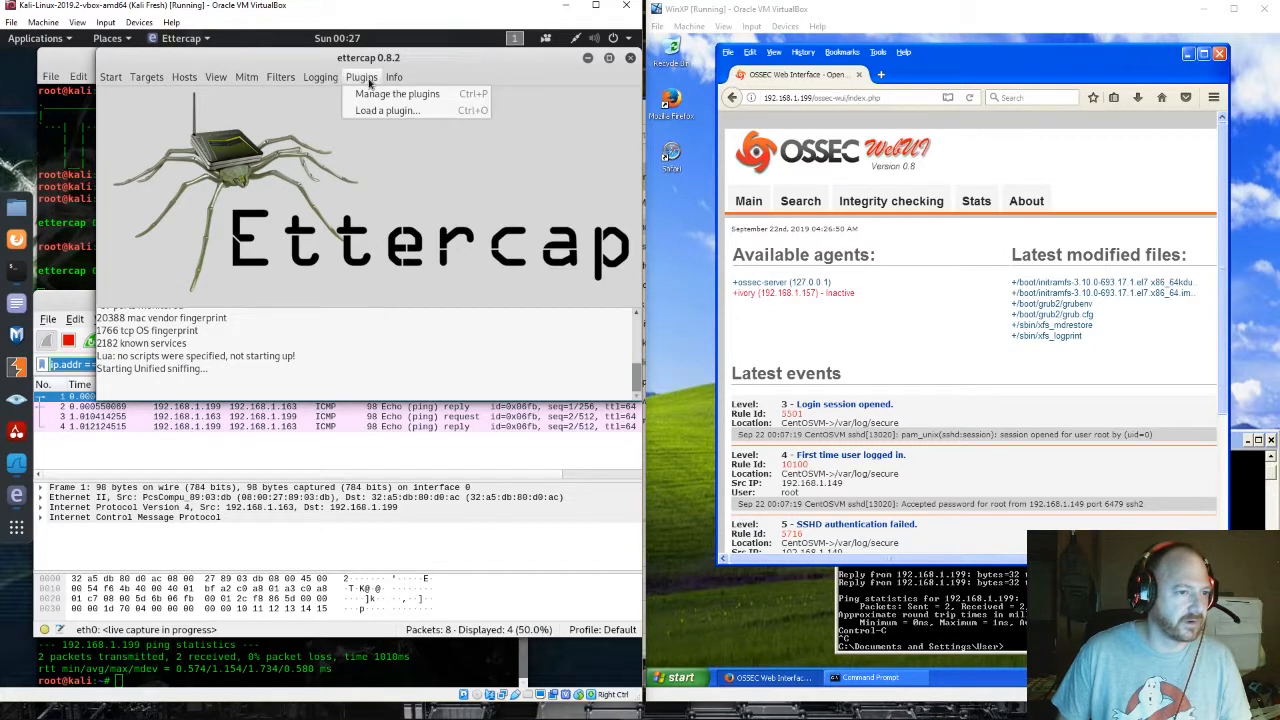
click(184, 77)
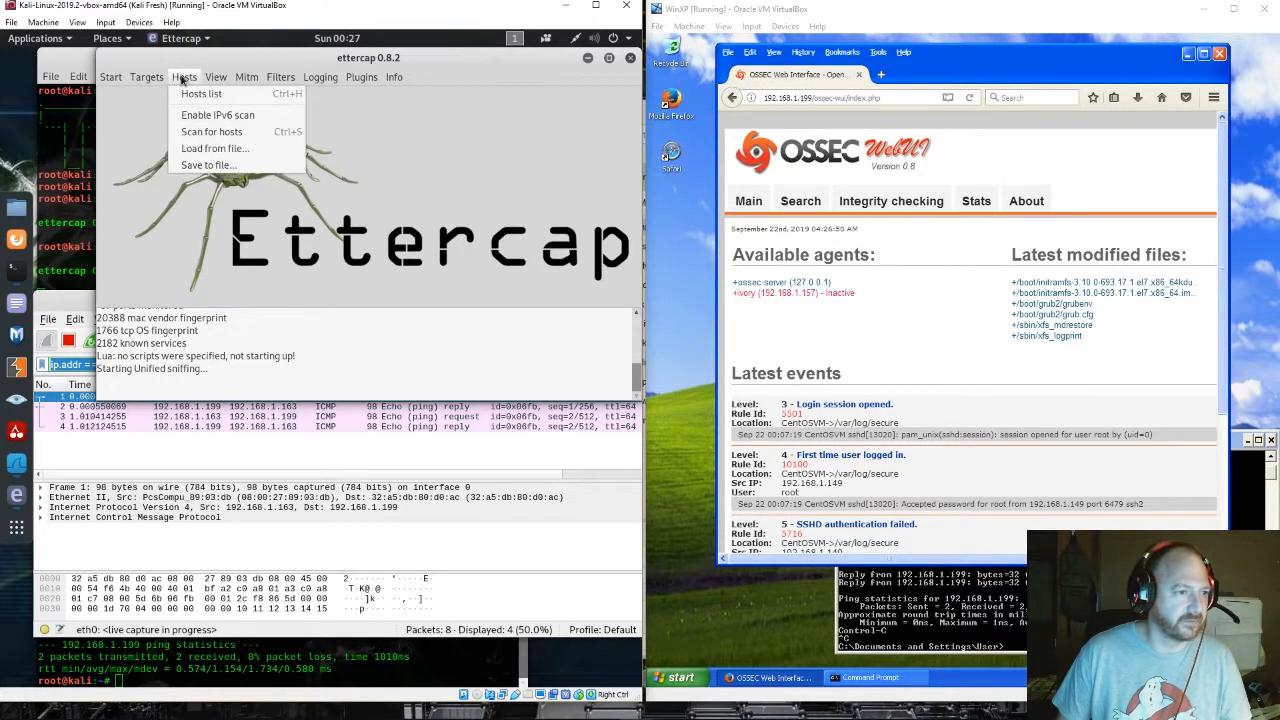
mouse_move(217, 115)
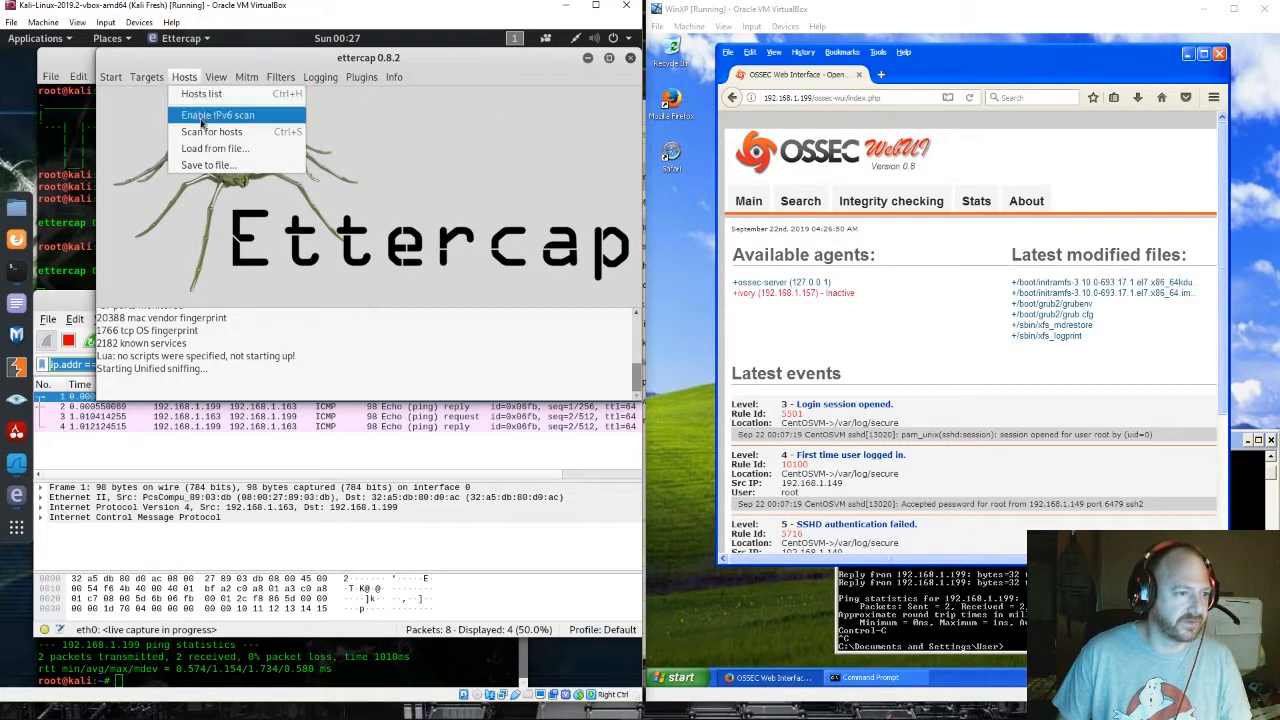
click(211, 131)
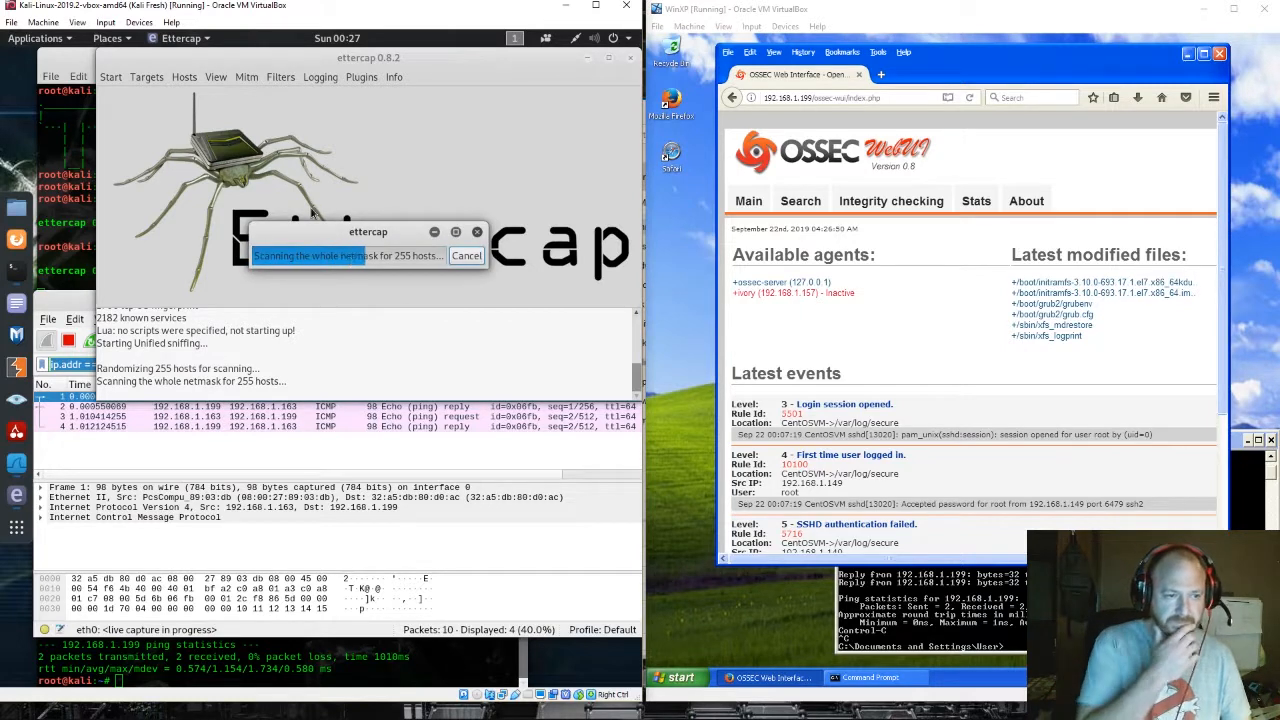
click(466, 255)
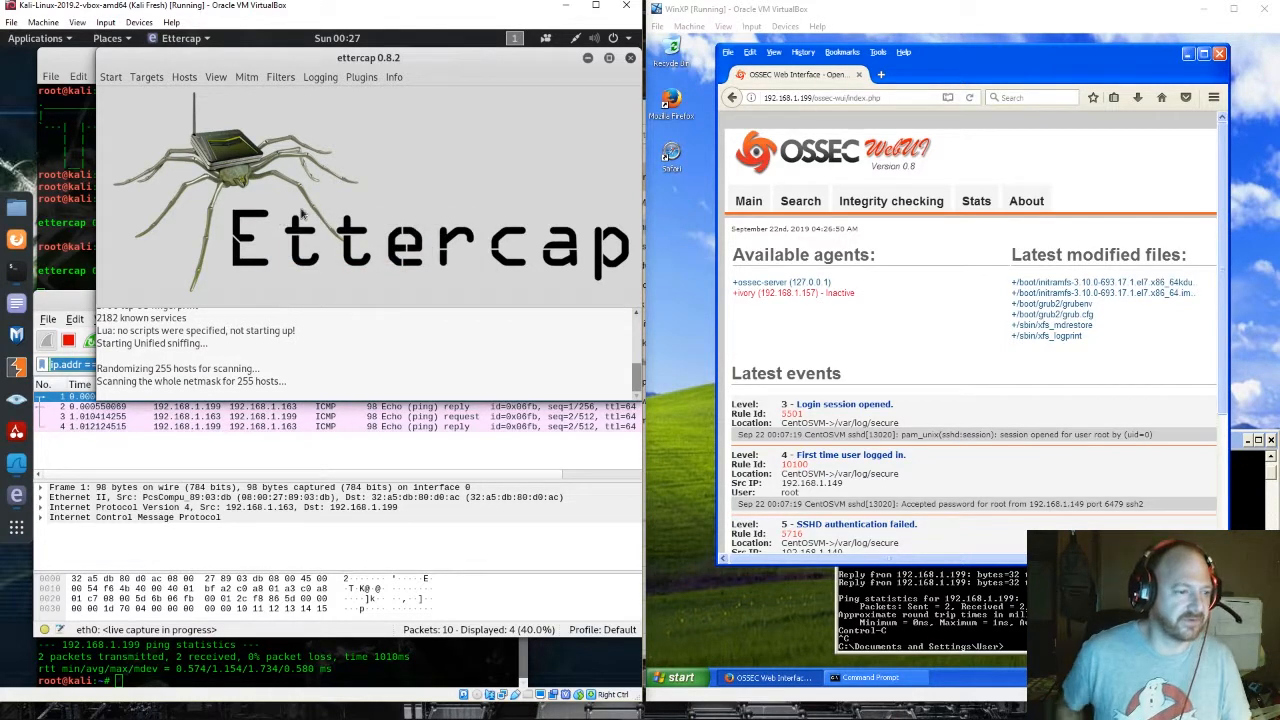
click(184, 77)
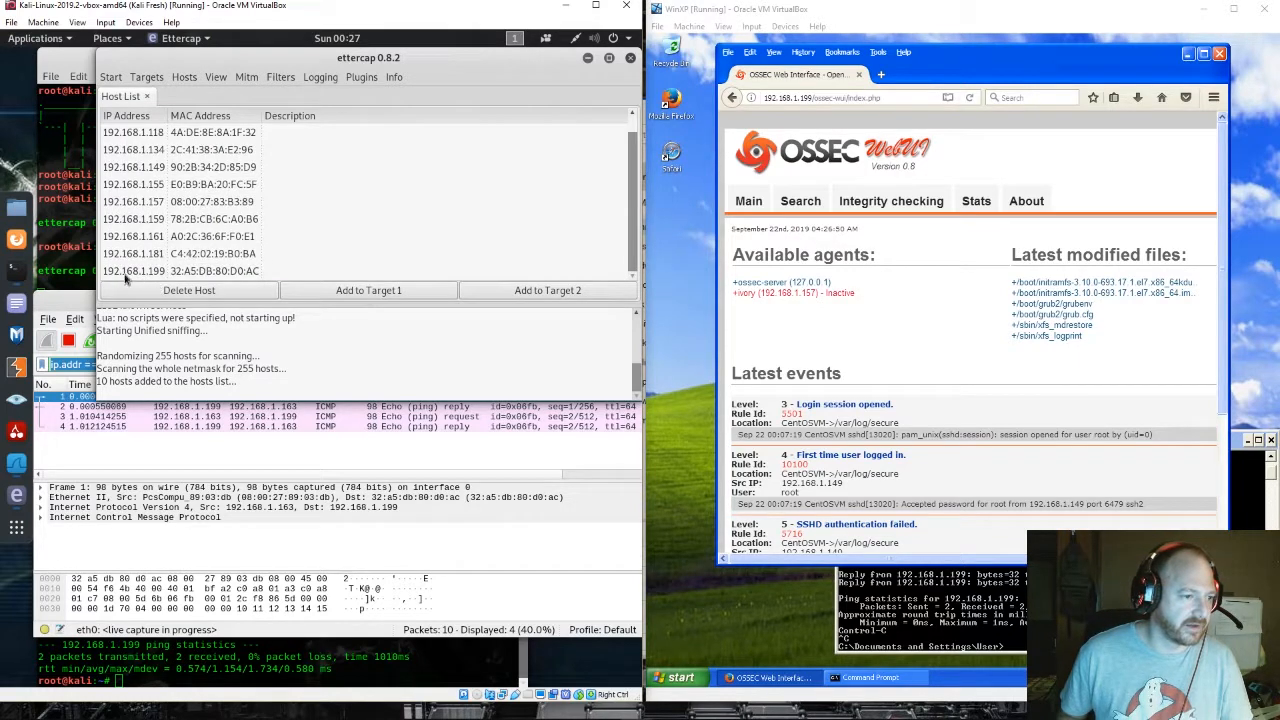
Target 192.168.1.199 and activate dos_attack with unused IP 192.168.1.241
click(185, 270)
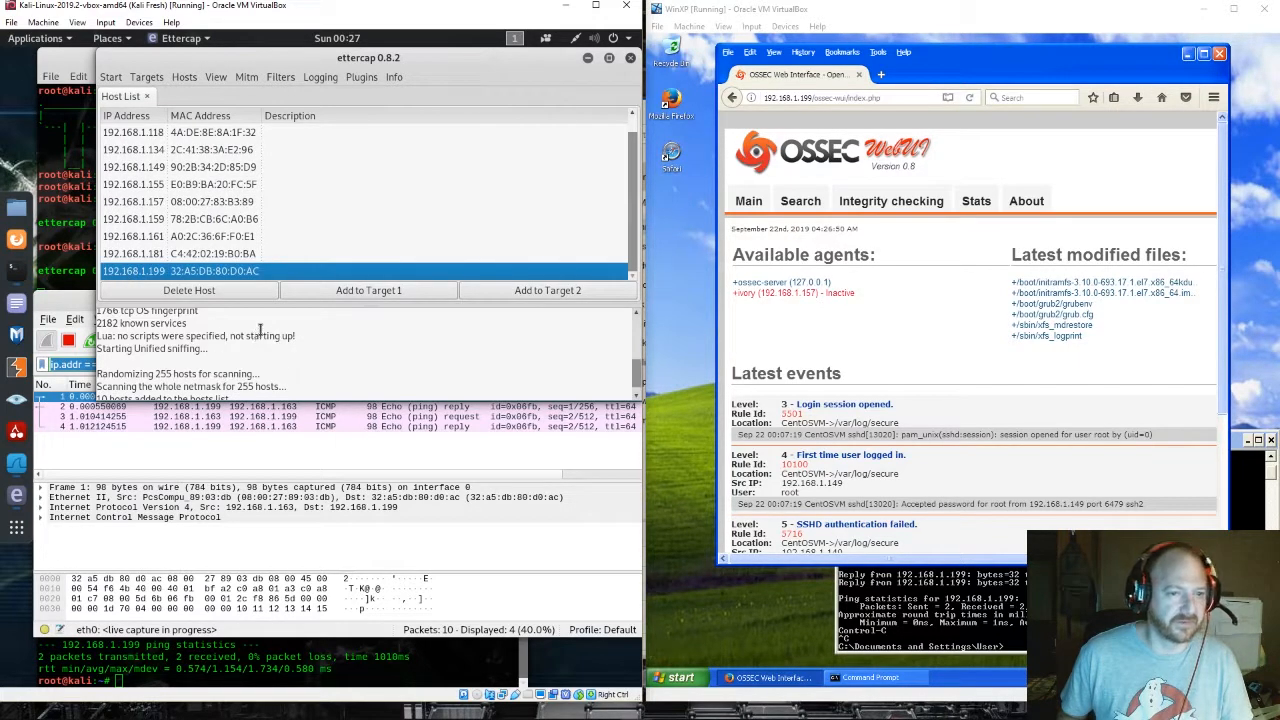
click(361, 77)
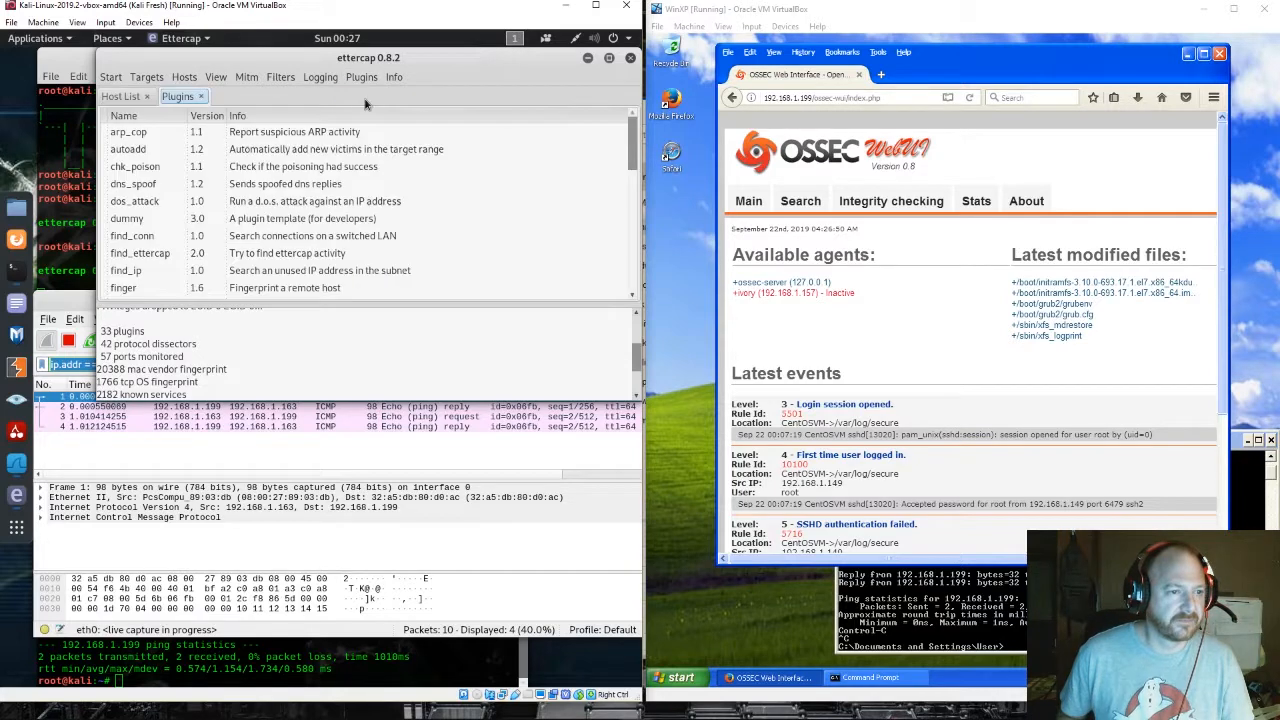
click(134, 201)
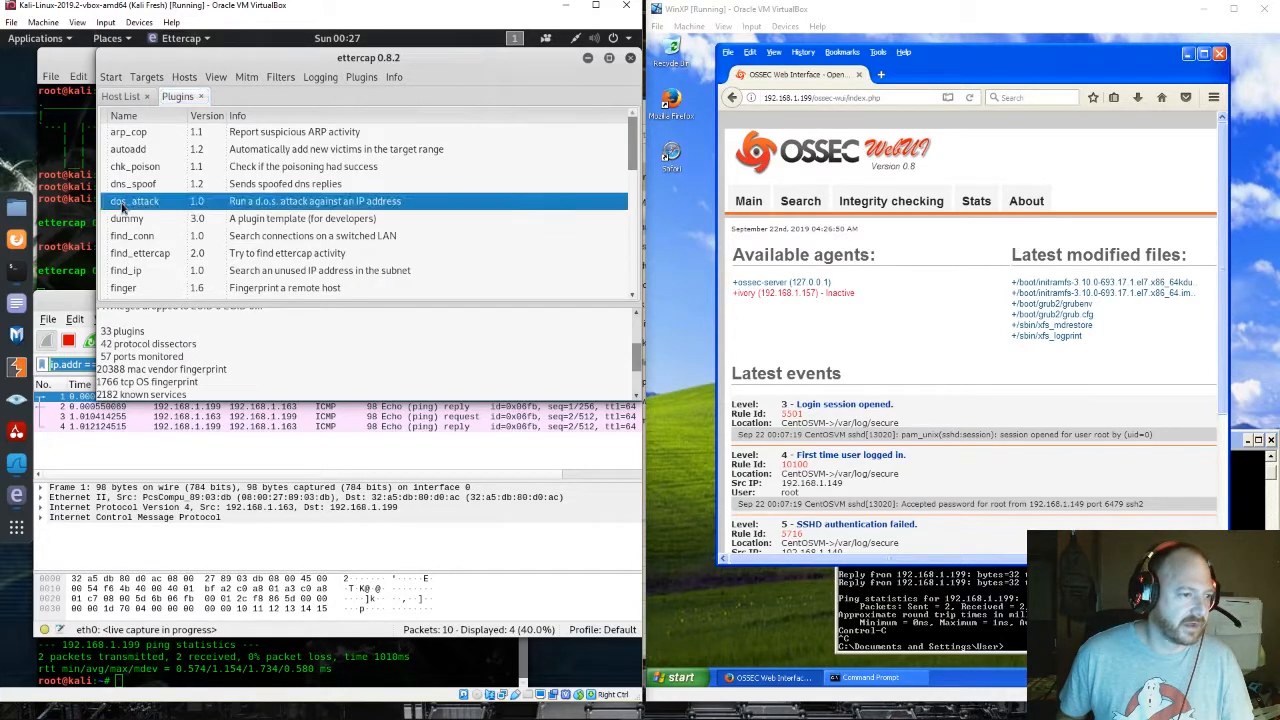
double_click(134, 201)
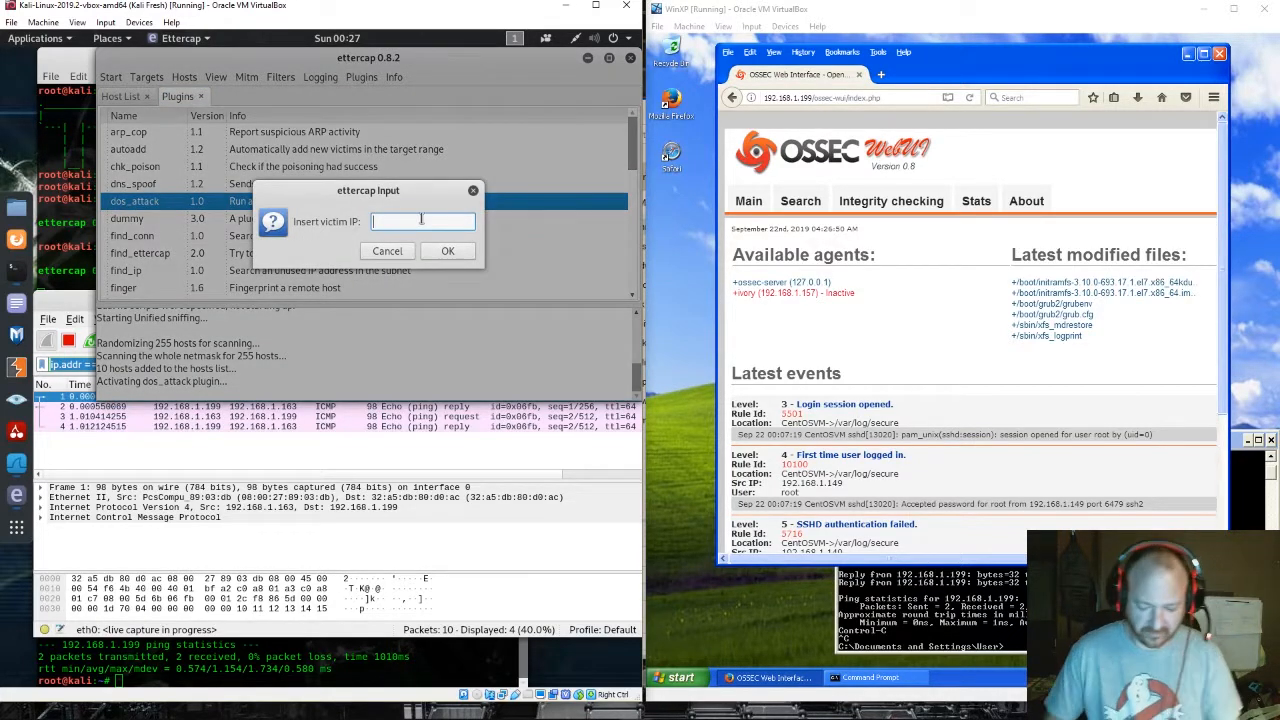
text(192.168)
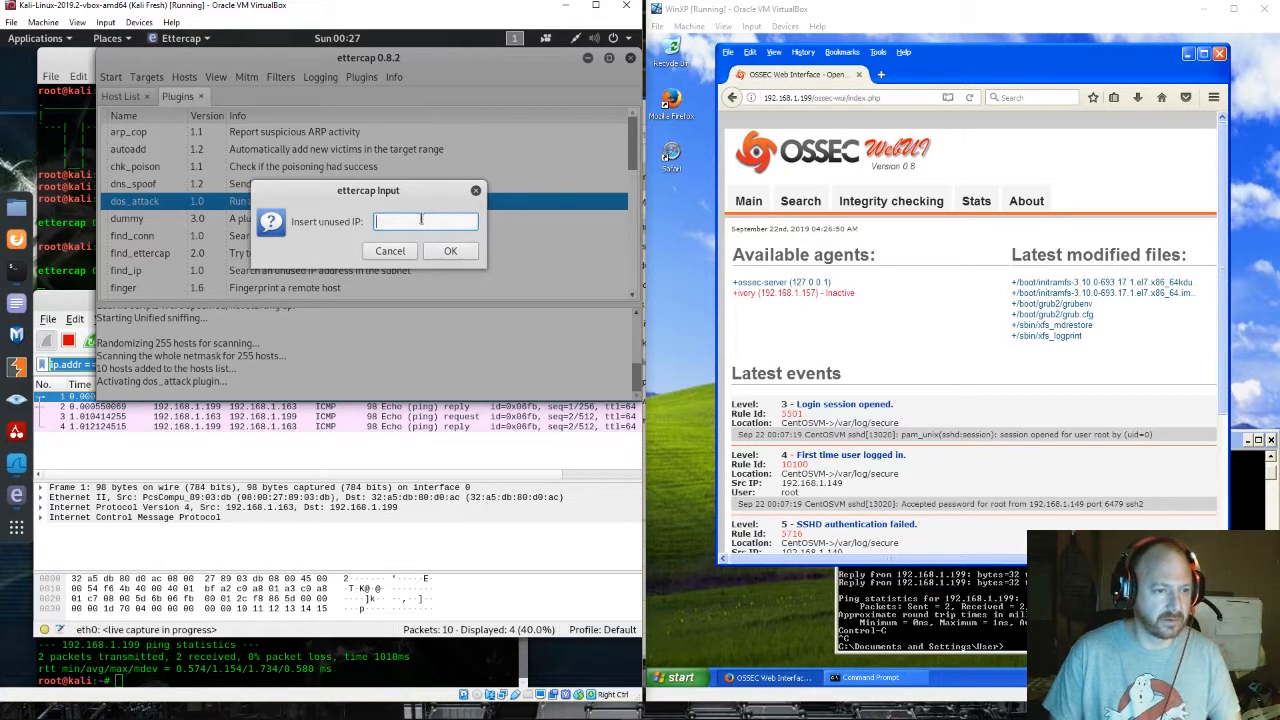
text(192.168.1.)
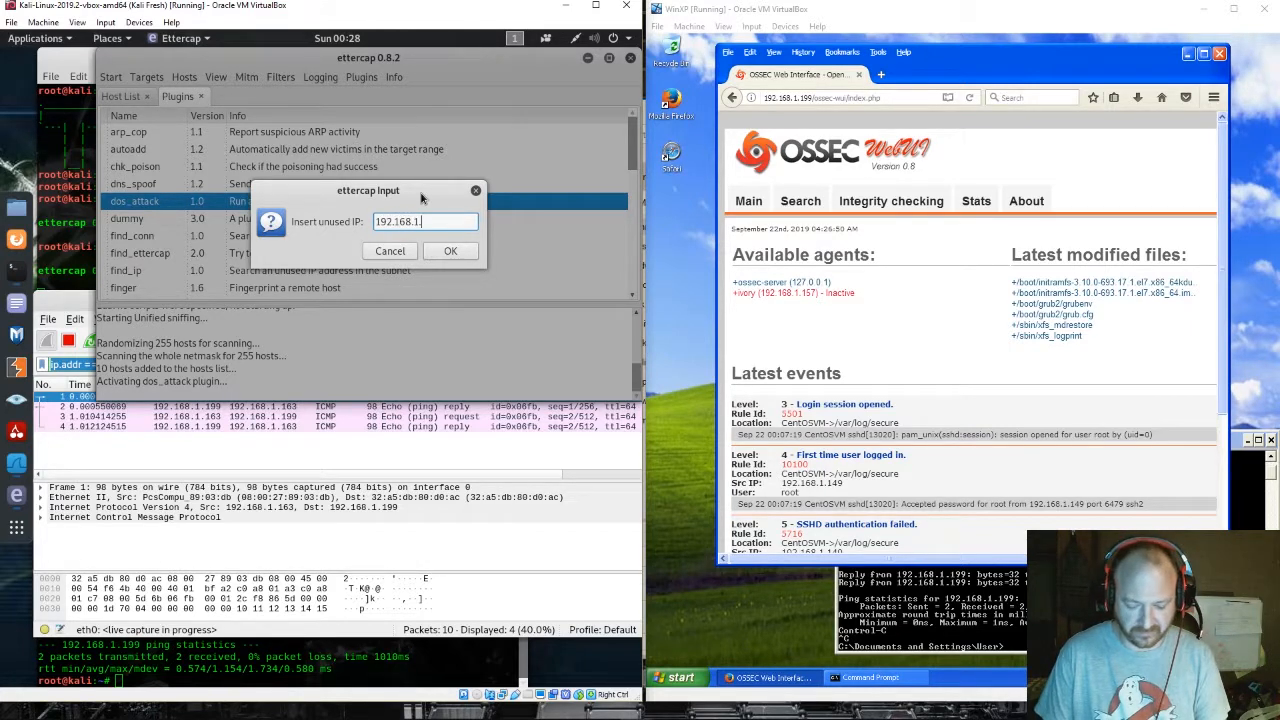
text(241)
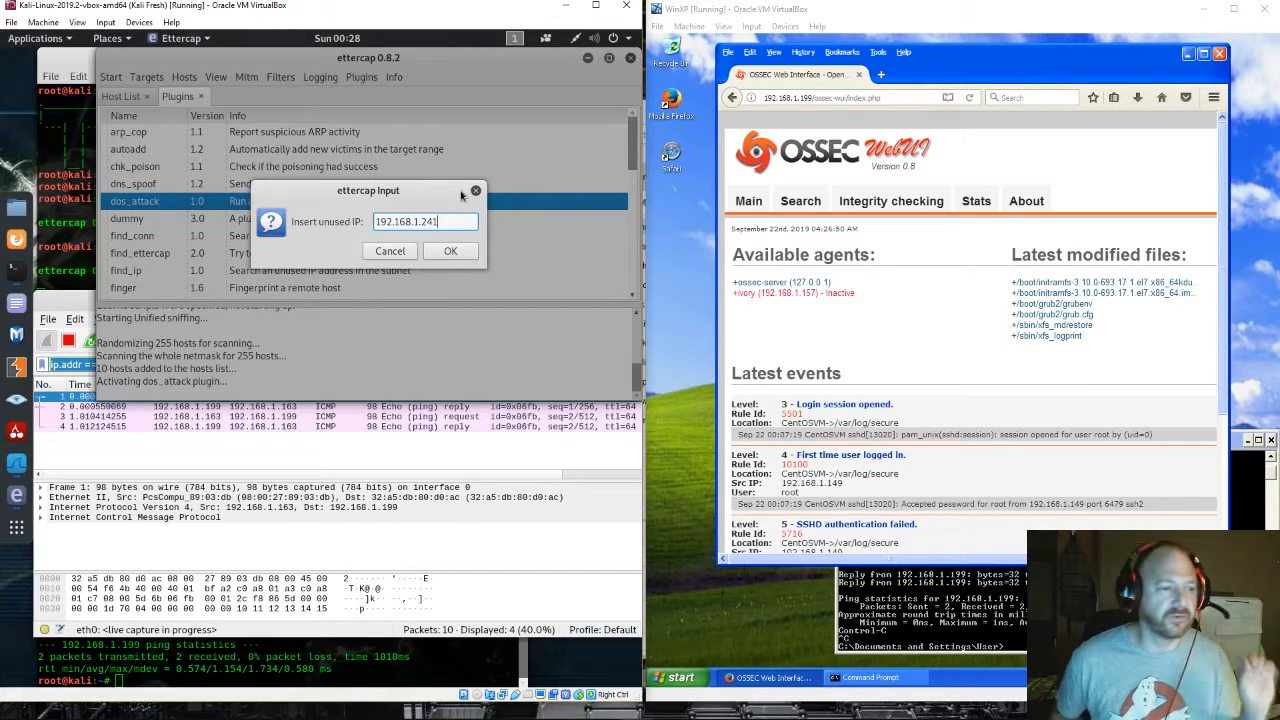
mouse_move(485, 237)
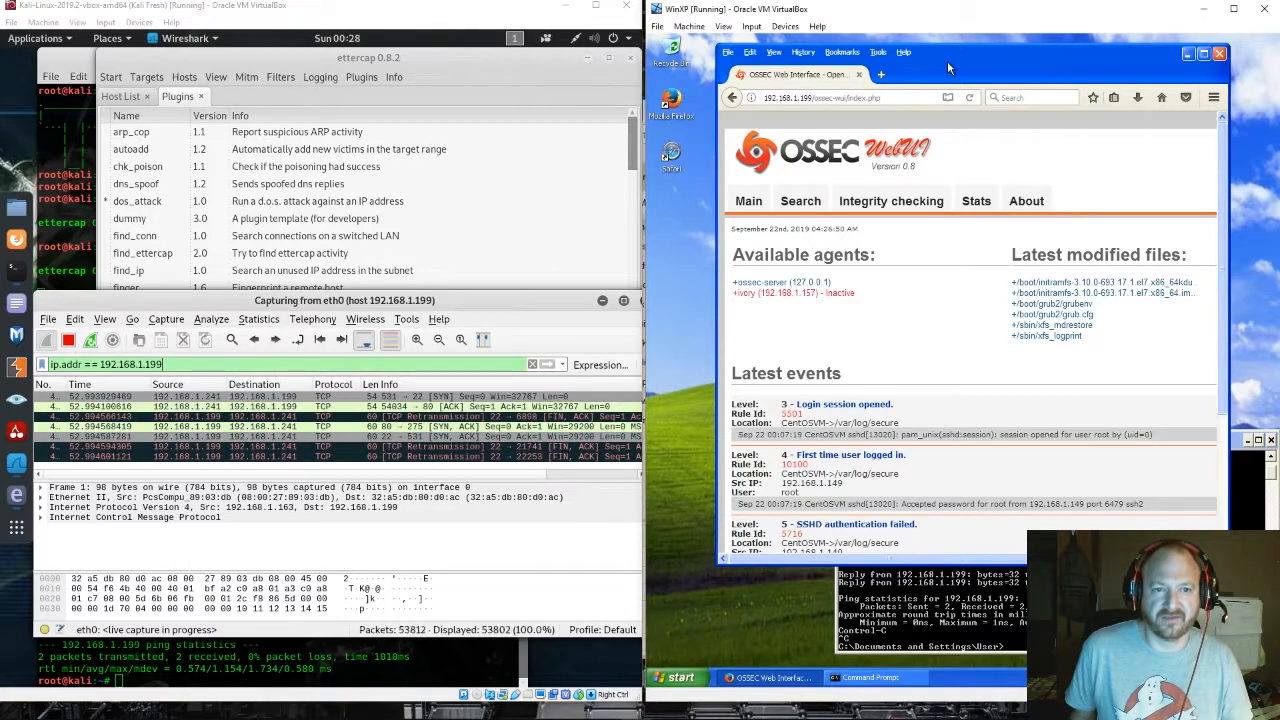
Try loading the OSSEC WebUI main, About and Stats pages during the SYN flood
click(969, 97)
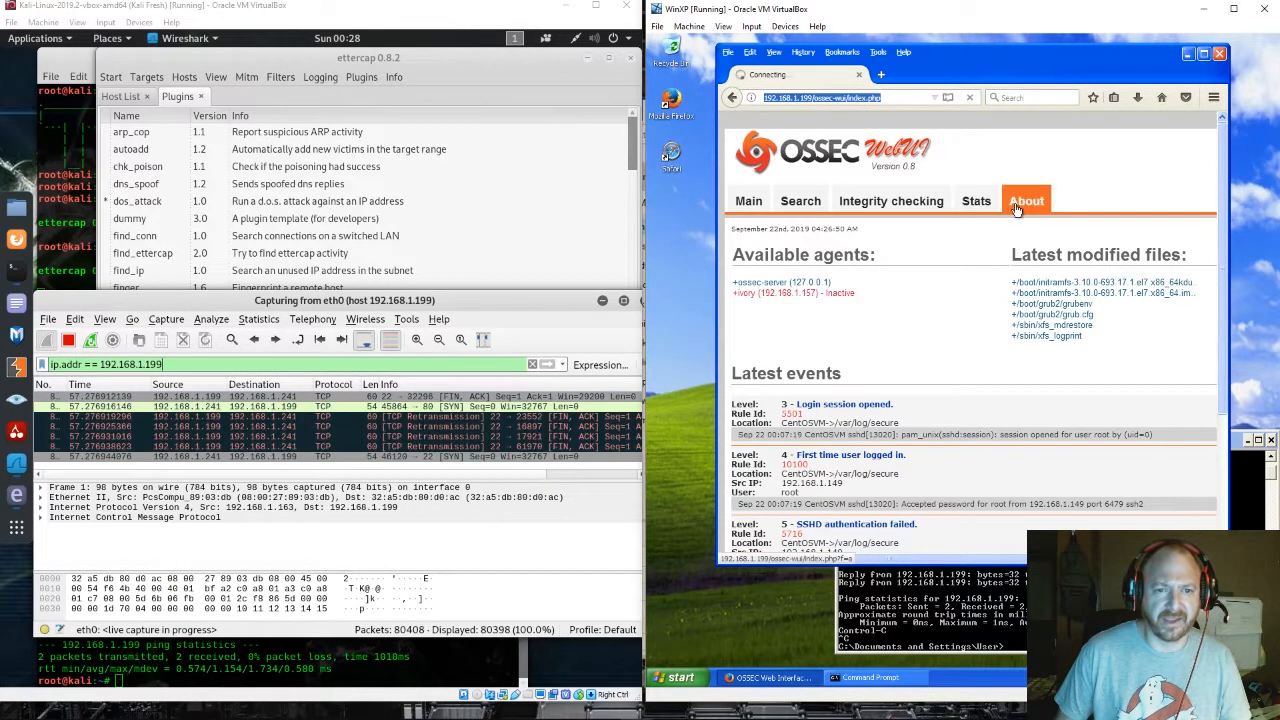
click(976, 200)
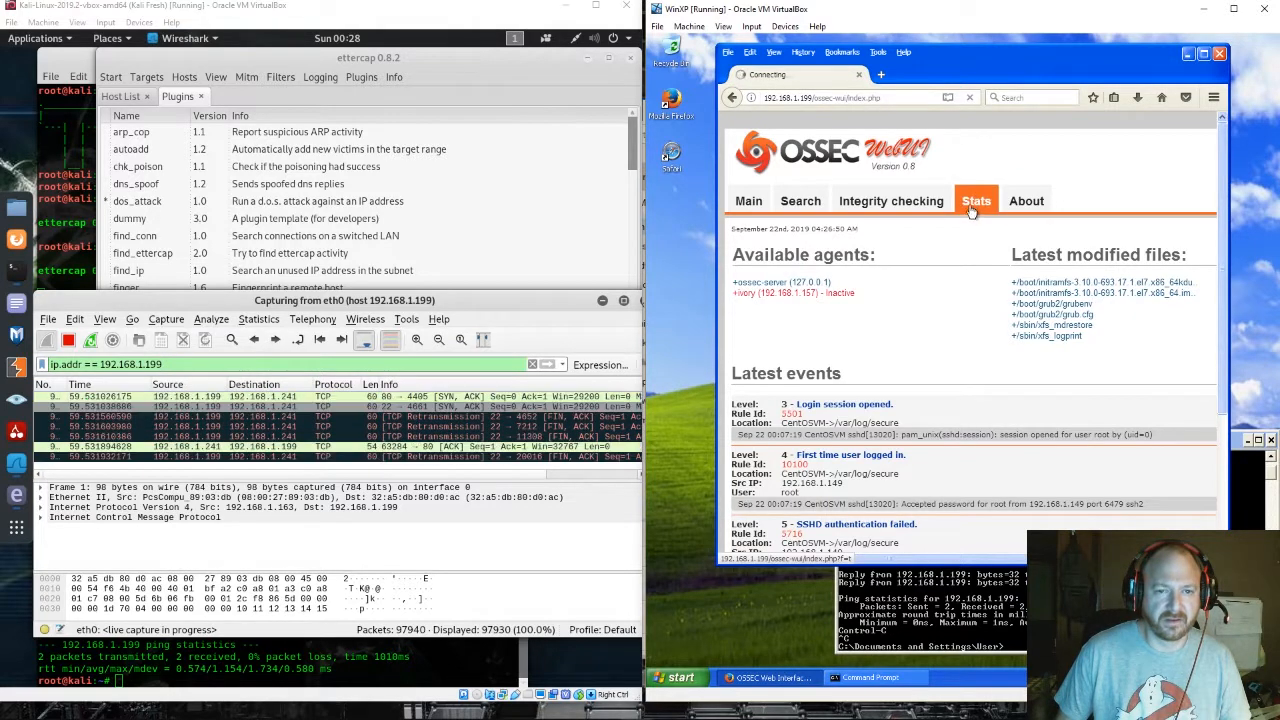
click(976, 200)
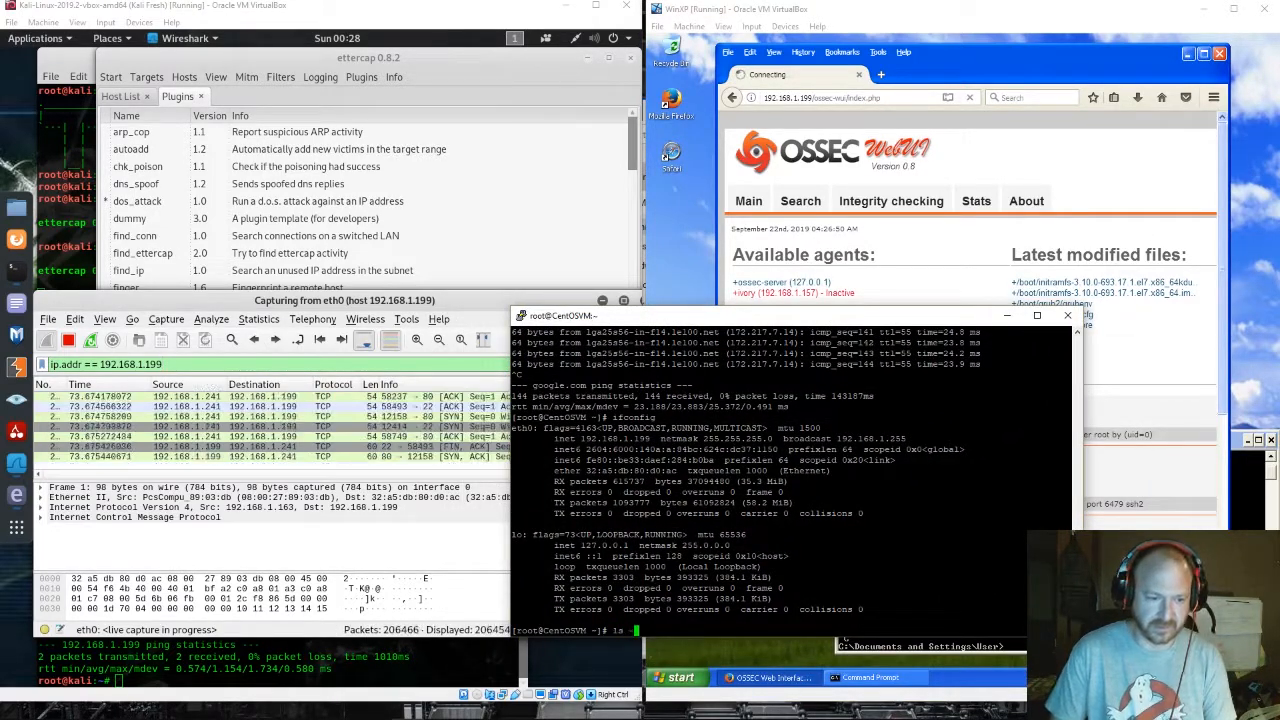
Run 'ls -la' in the CentOS SSH session
text(ls -la)
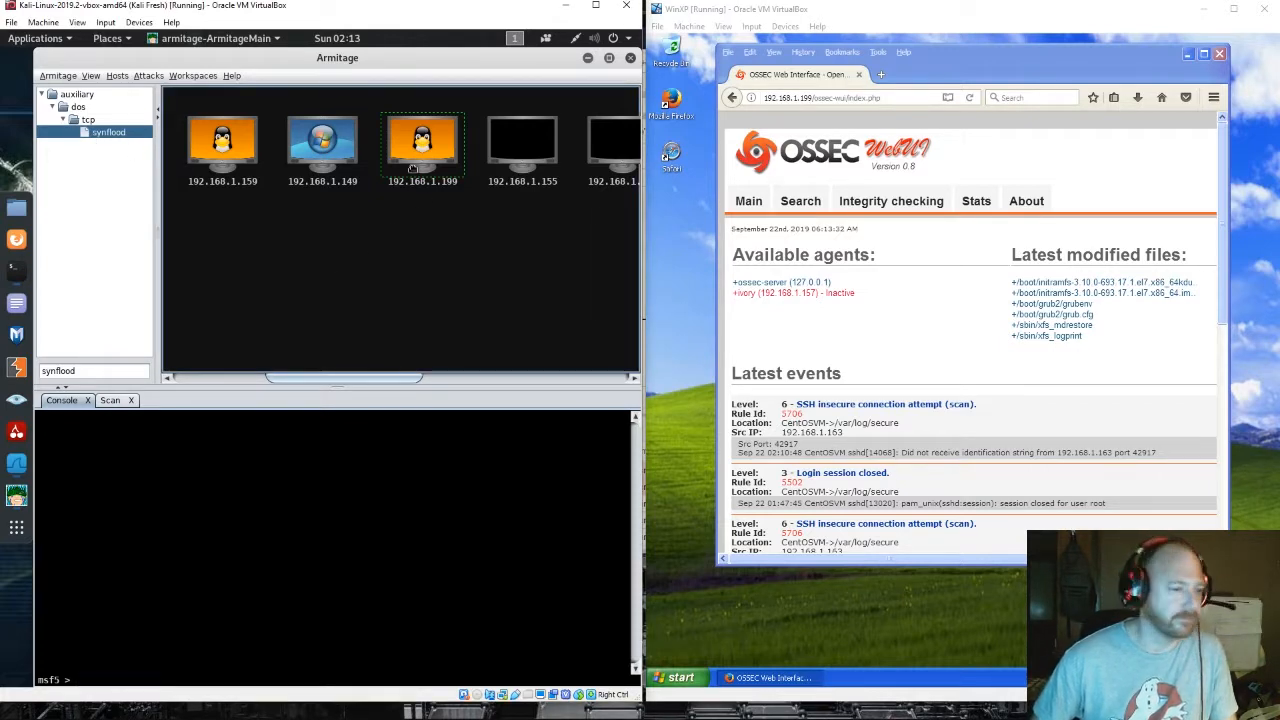
Launch auxiliary/dos/tcp/synflood against RHOSTS 192.168.1.199, RPORT 80
click(108, 132)
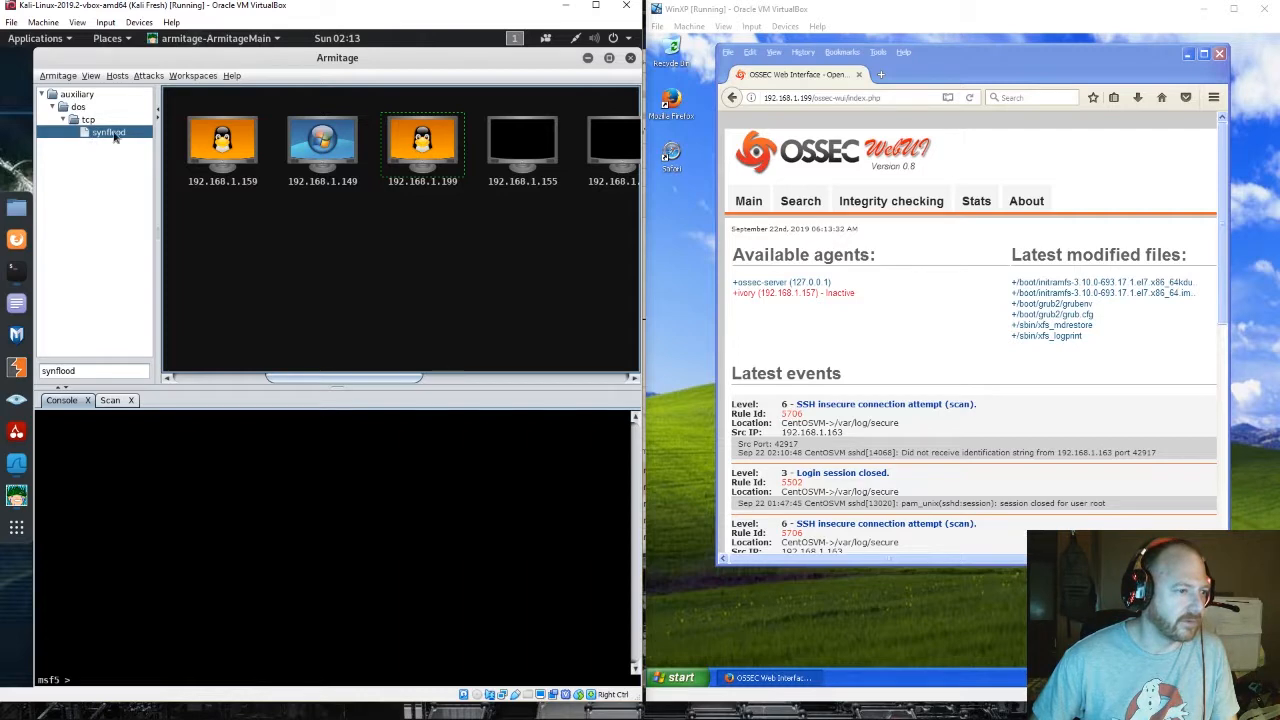
double_click(108, 131)
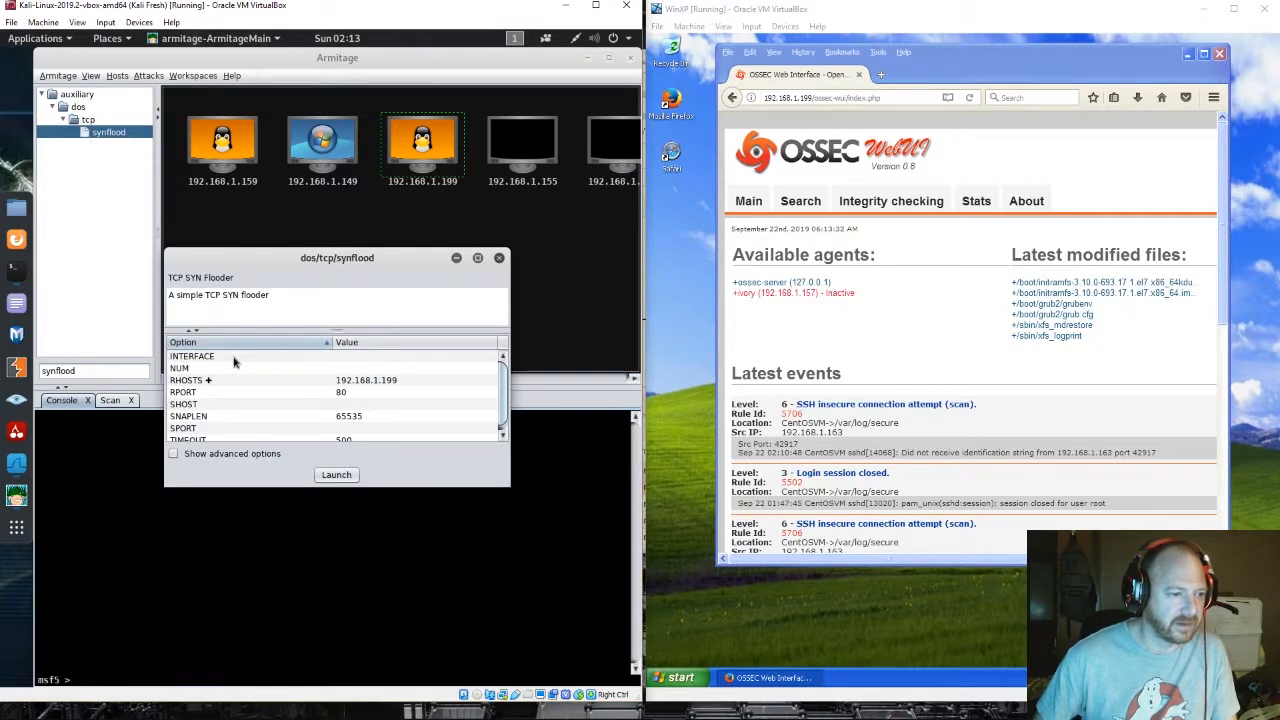
scroll(down, 3)
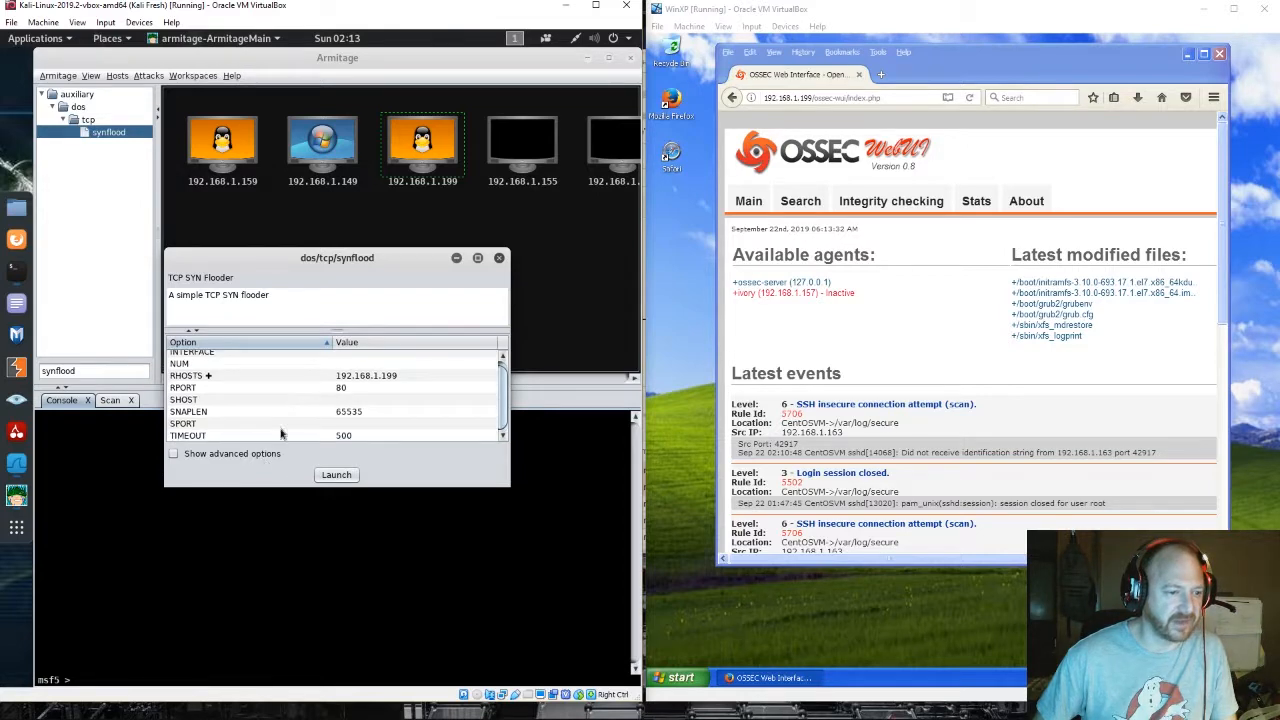
click(336, 474)
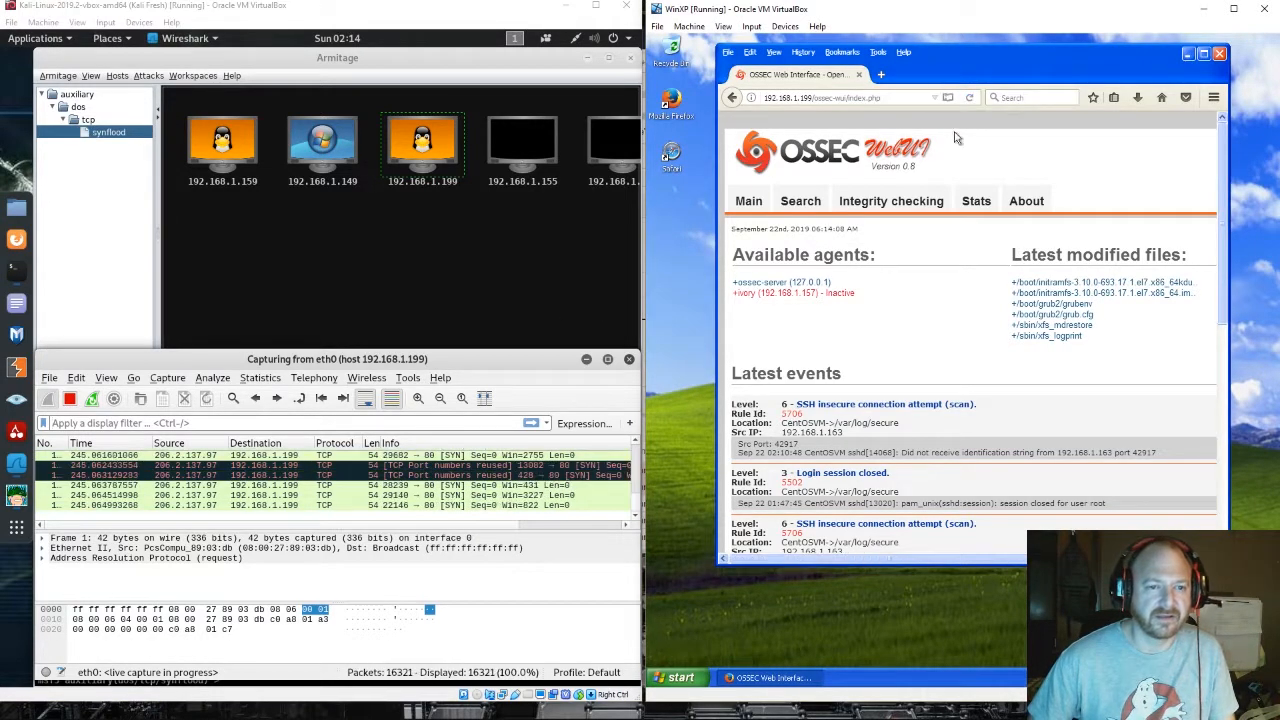
Test whether OSSEC Integrity checking and main dashboard pages load under the flood
click(890, 200)
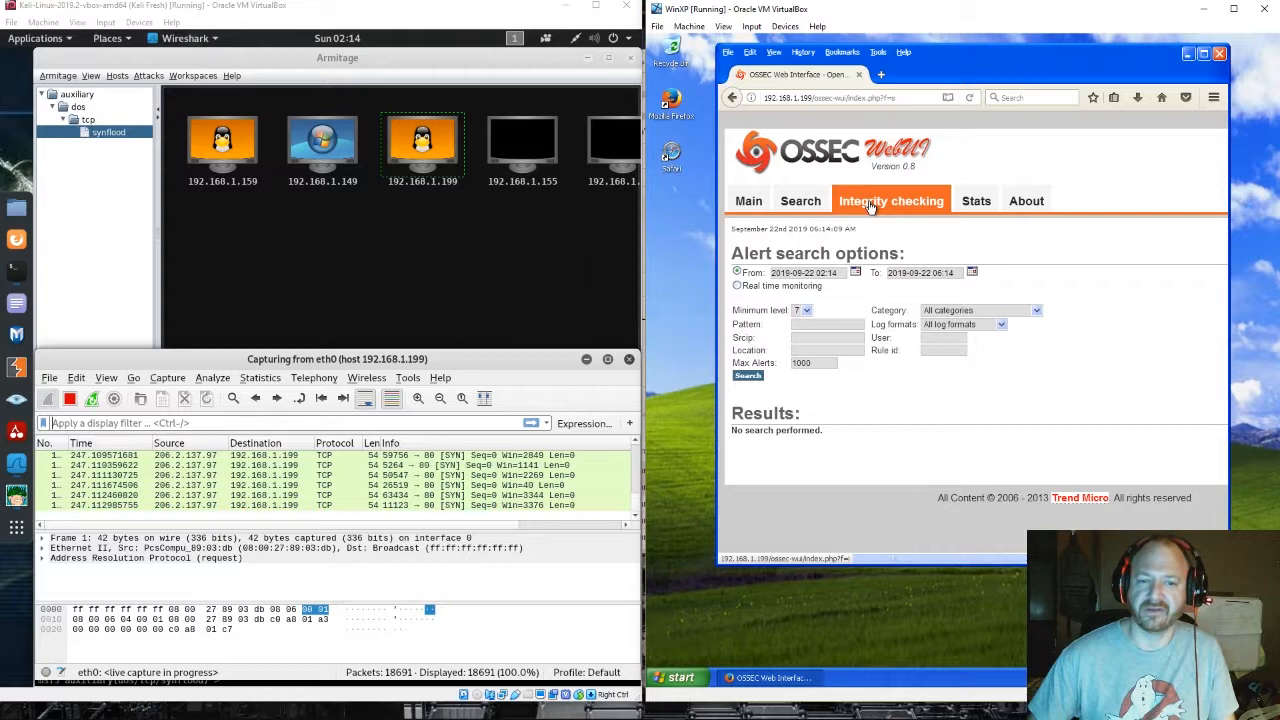
click(975, 200)
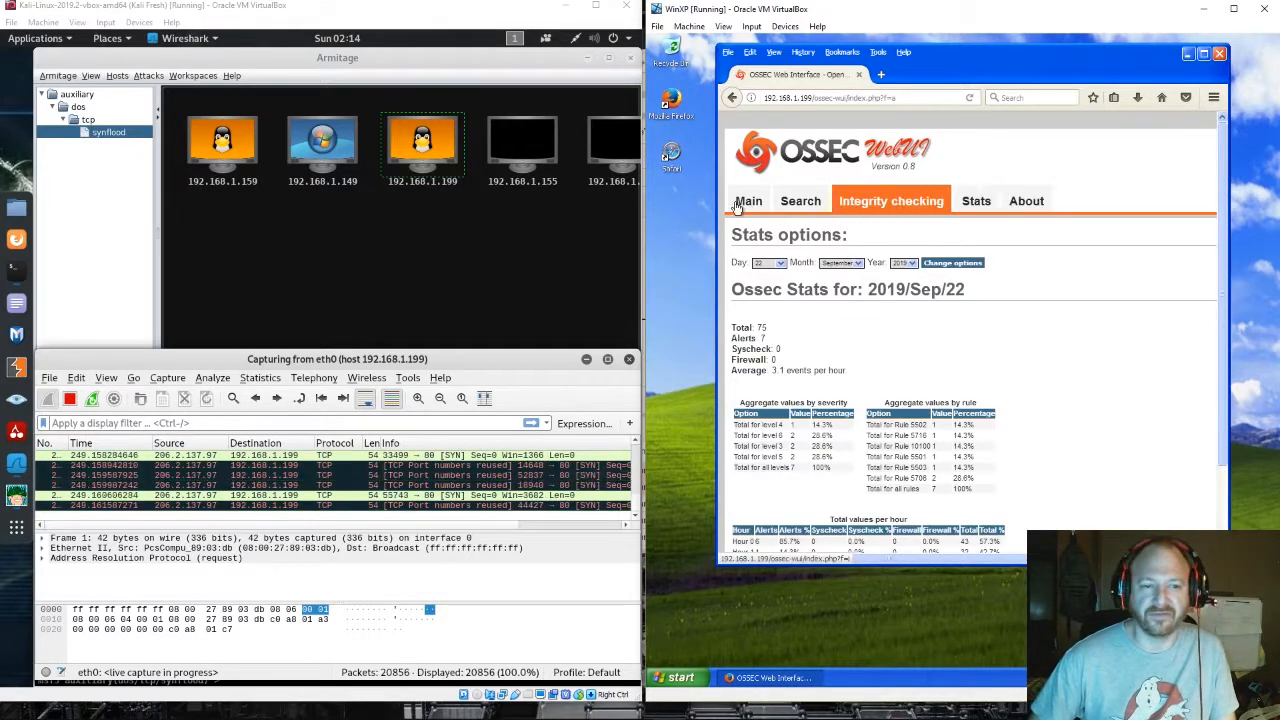
click(748, 200)
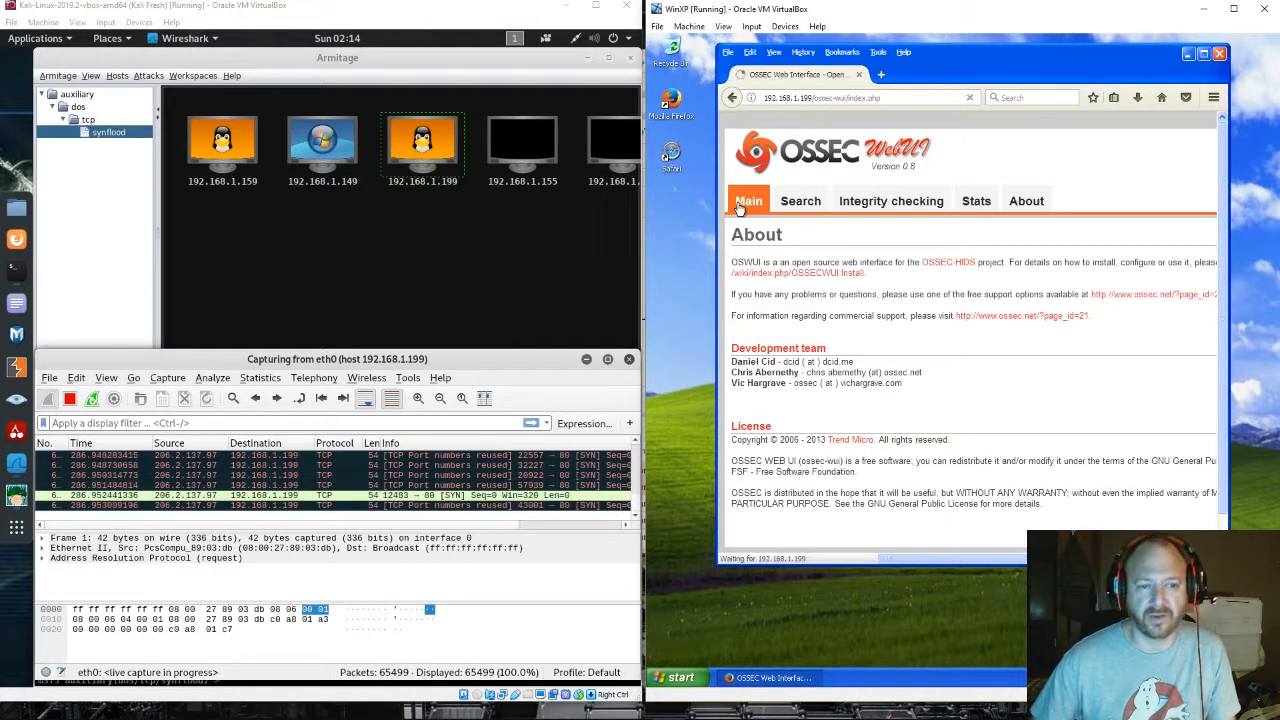
click(748, 200)
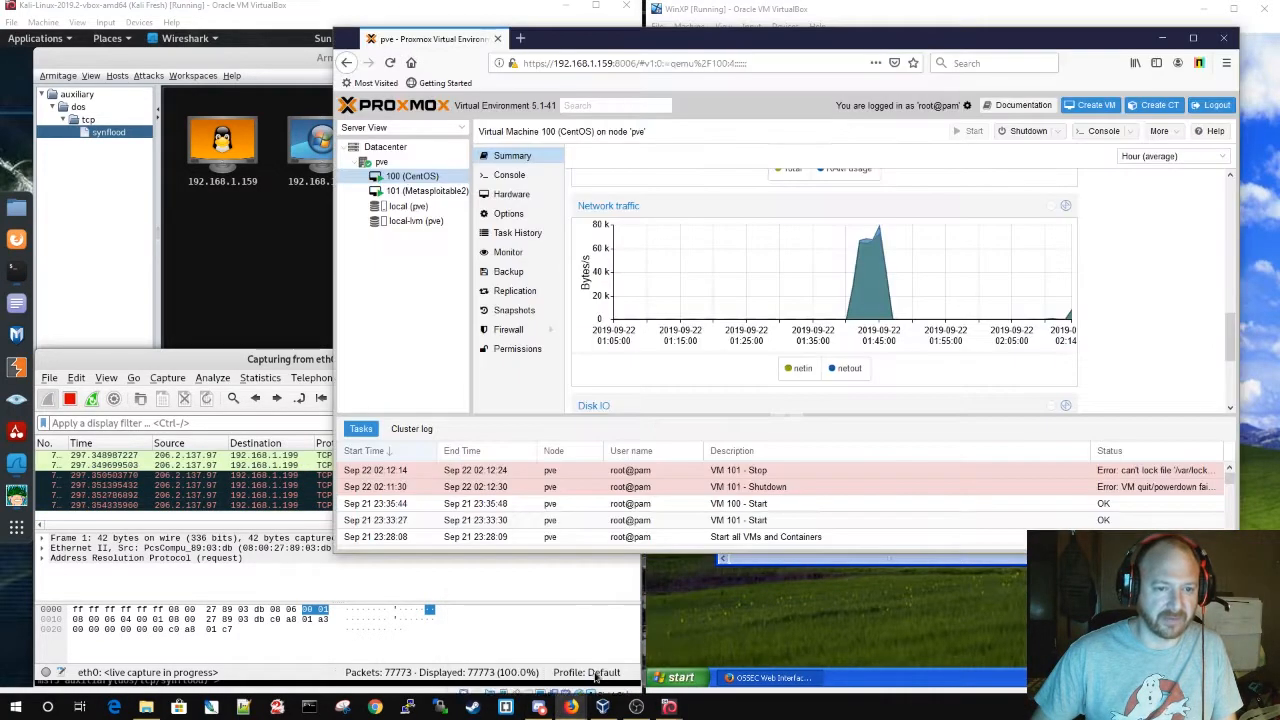
mouse_move(1055, 315)
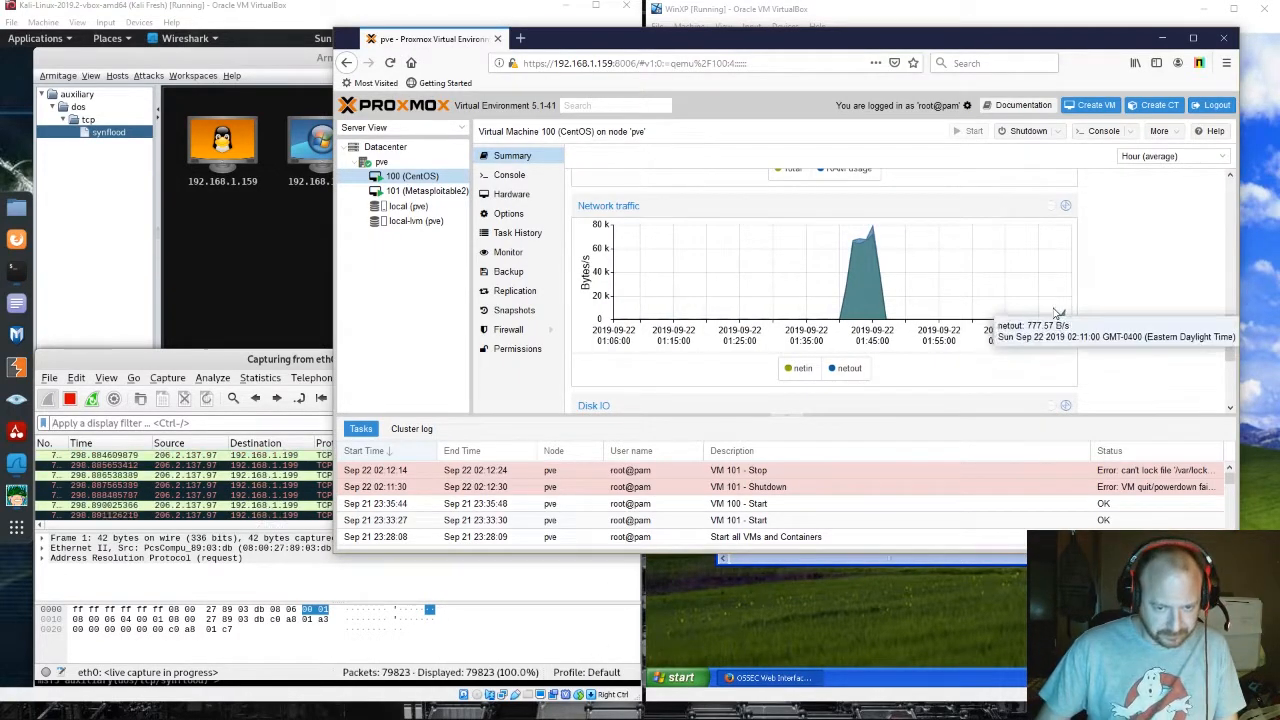
mouse_move(1095, 283)
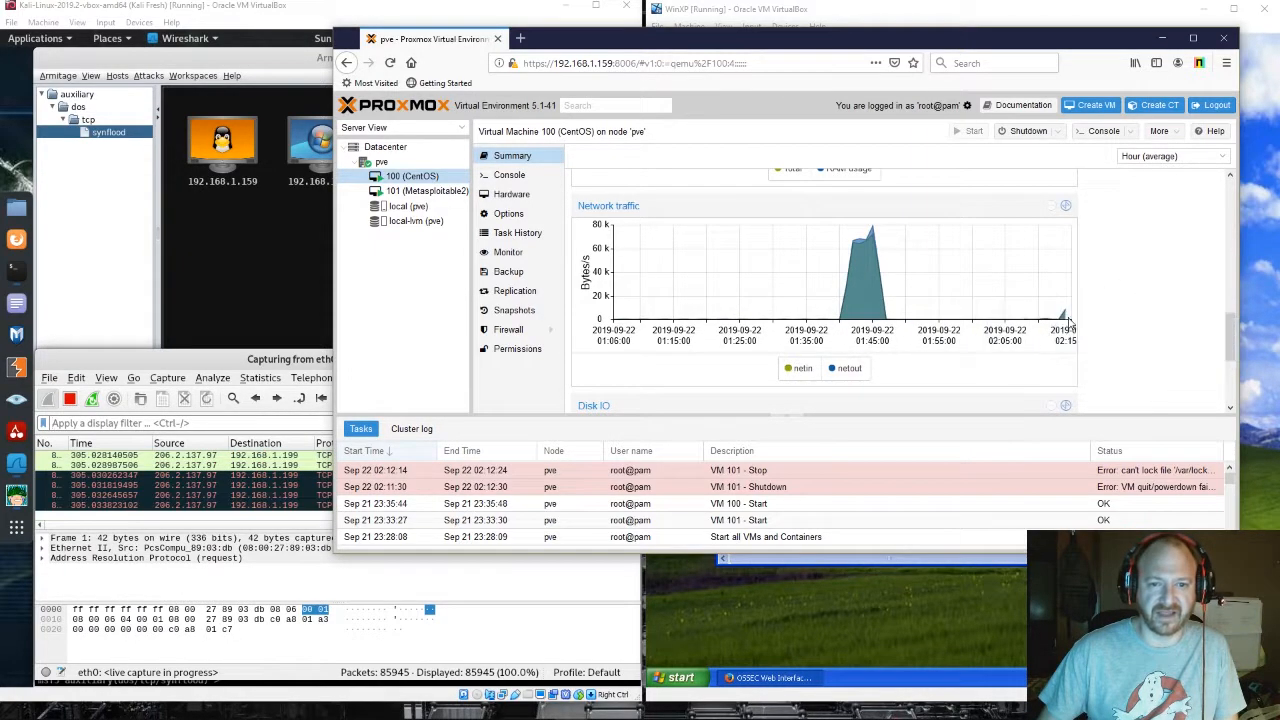
mouse_move(1000, 325)
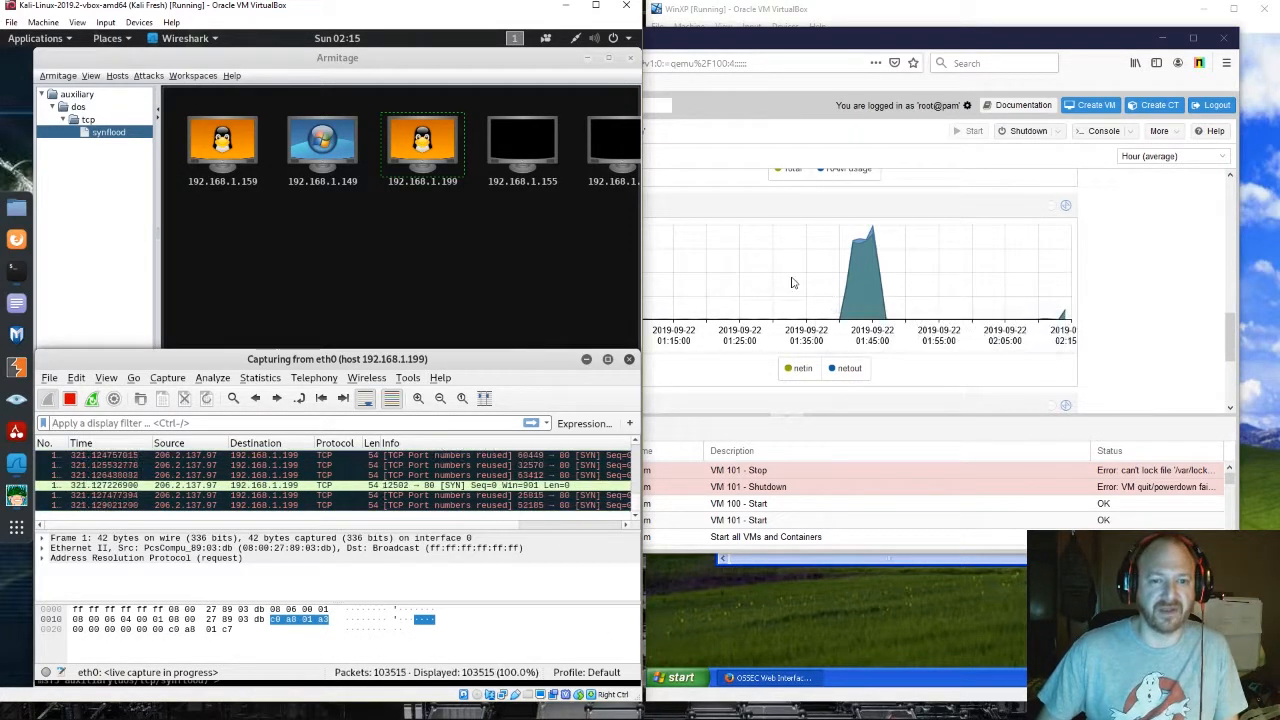
mouse_move(1168, 268)
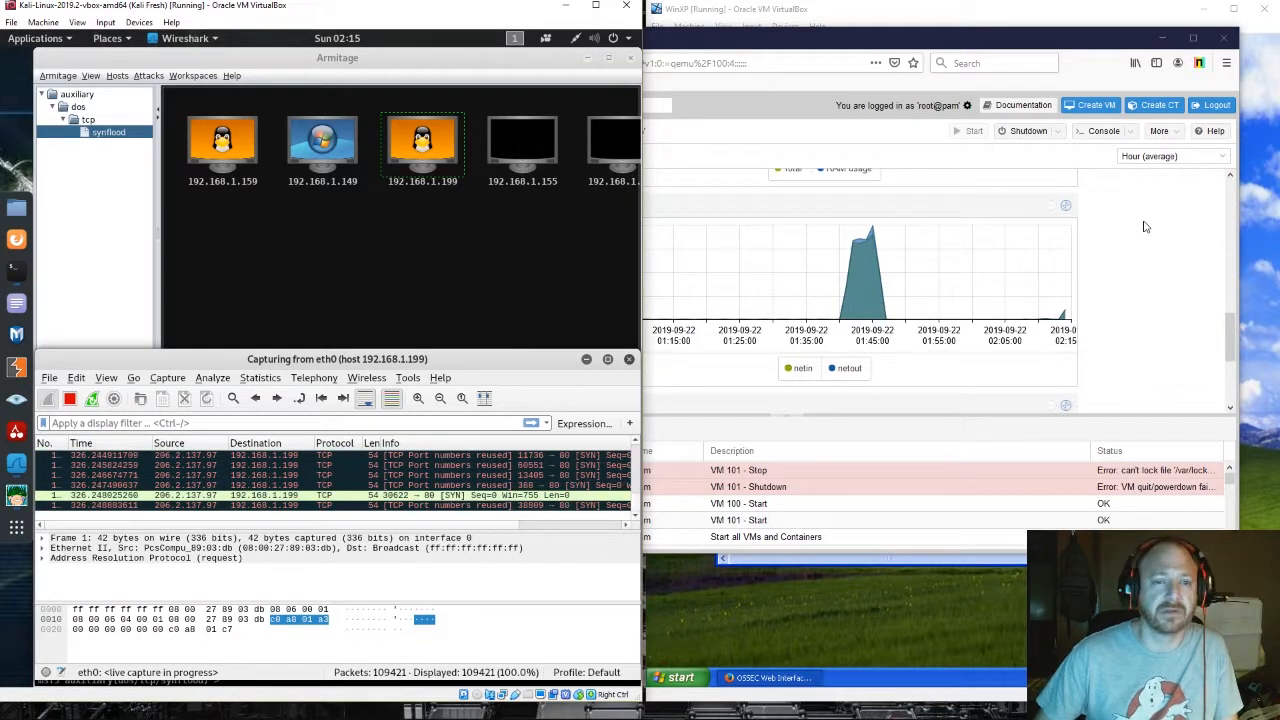
mouse_move(1065, 240)
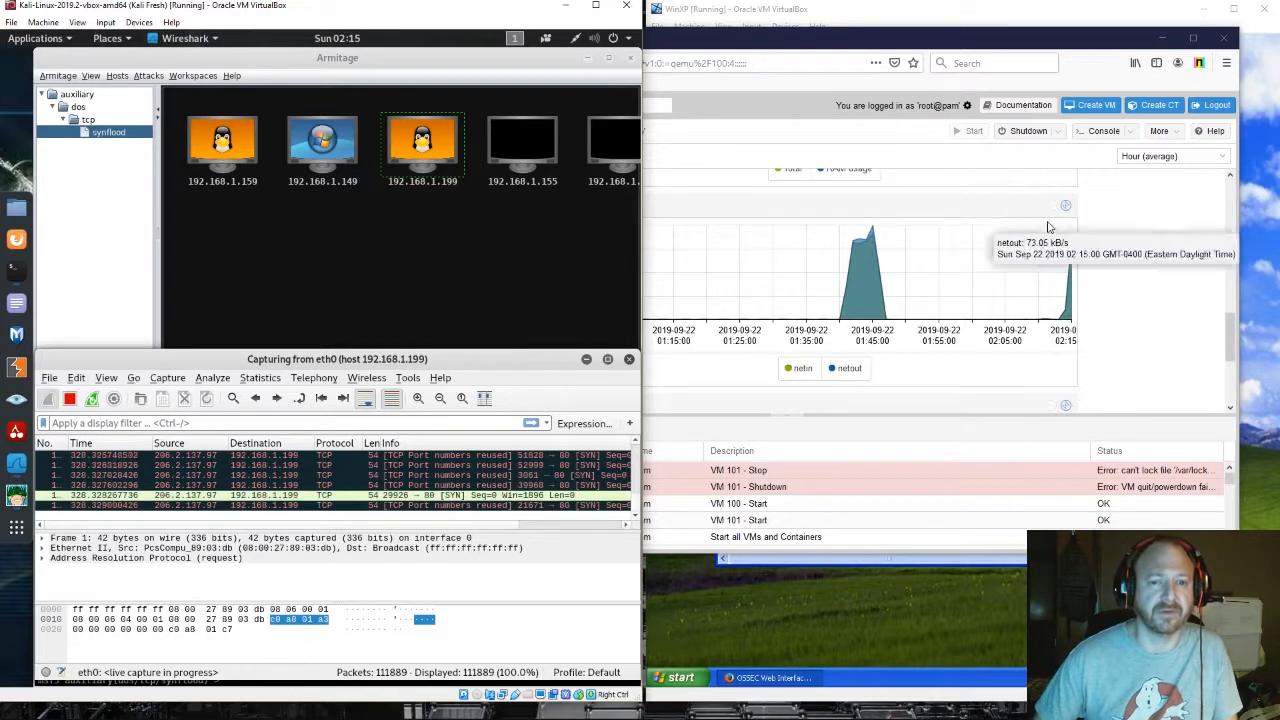